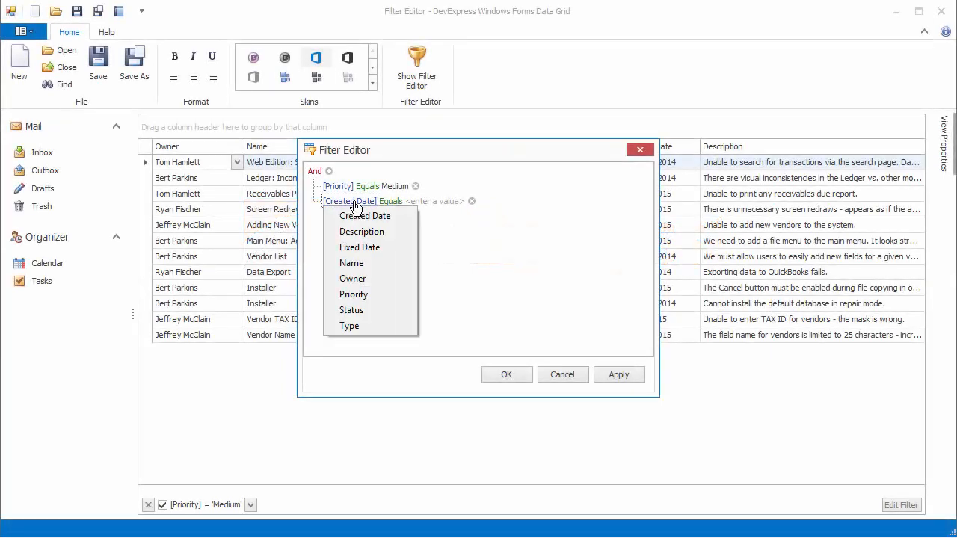
- Finish the demo's text filter with Priority Medium and [Status] = 'New', then dismiss the Filter Editor
click(351, 264)
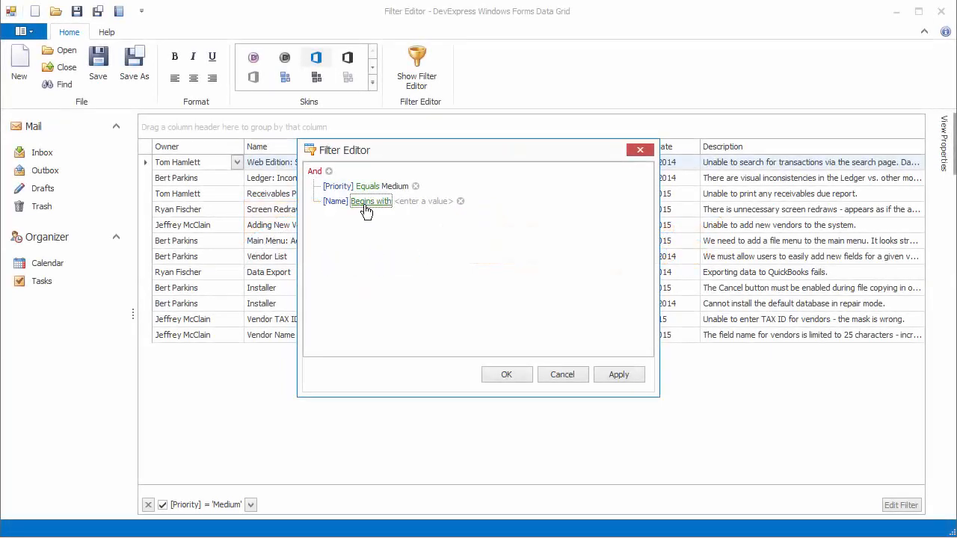
click(371, 200)
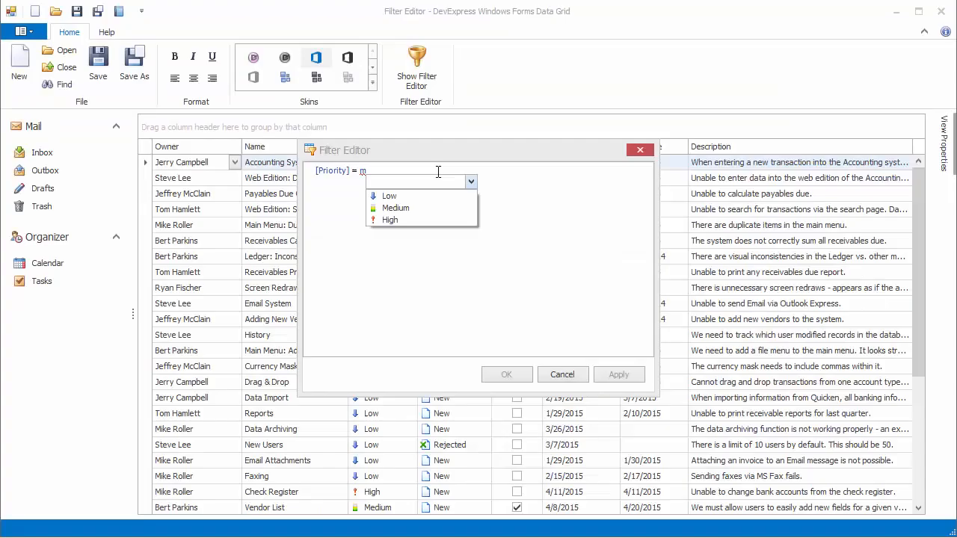
click(394, 208)
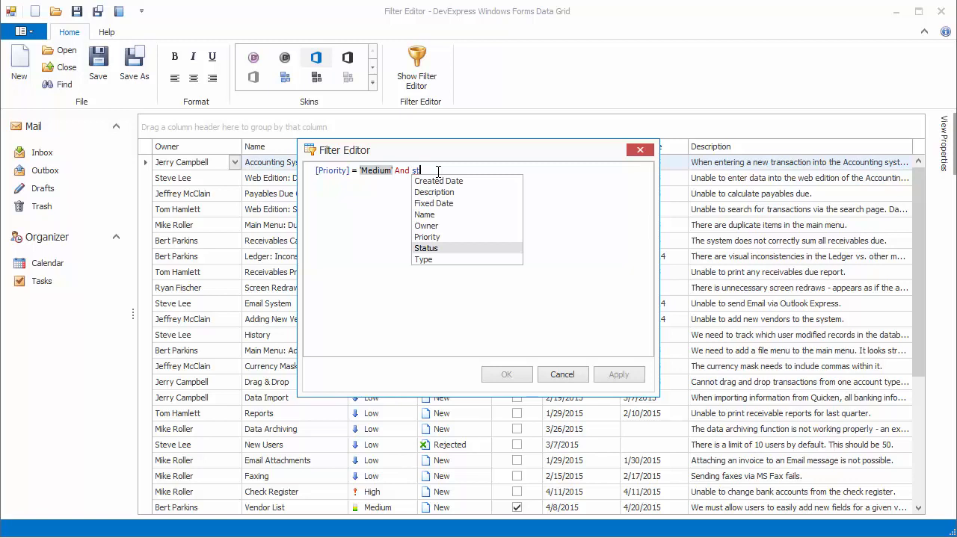
click(426, 248)
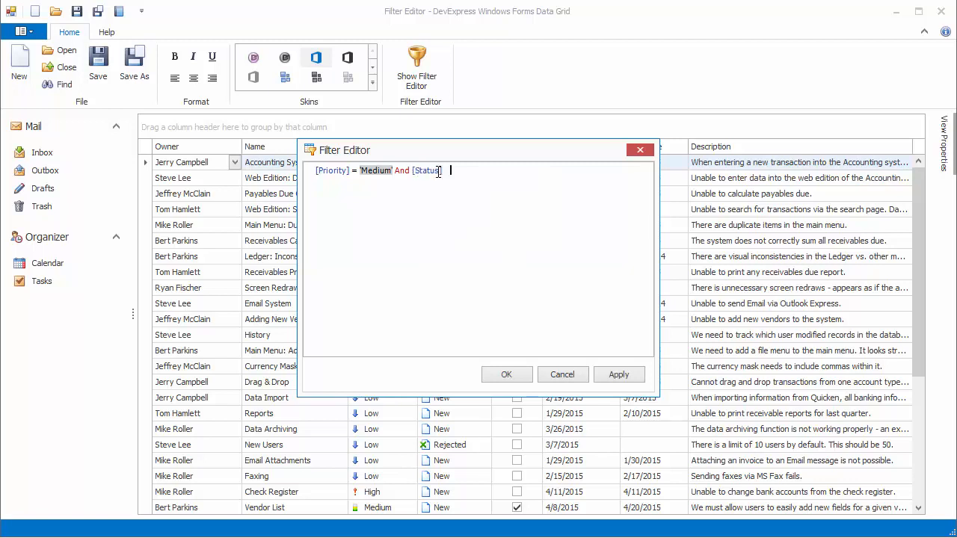
text(= 'New')
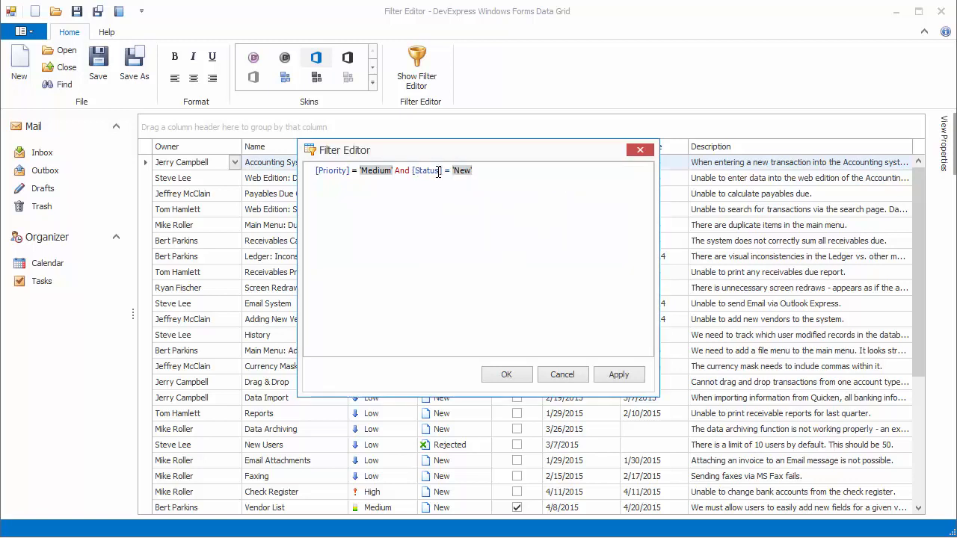
click(507, 374)
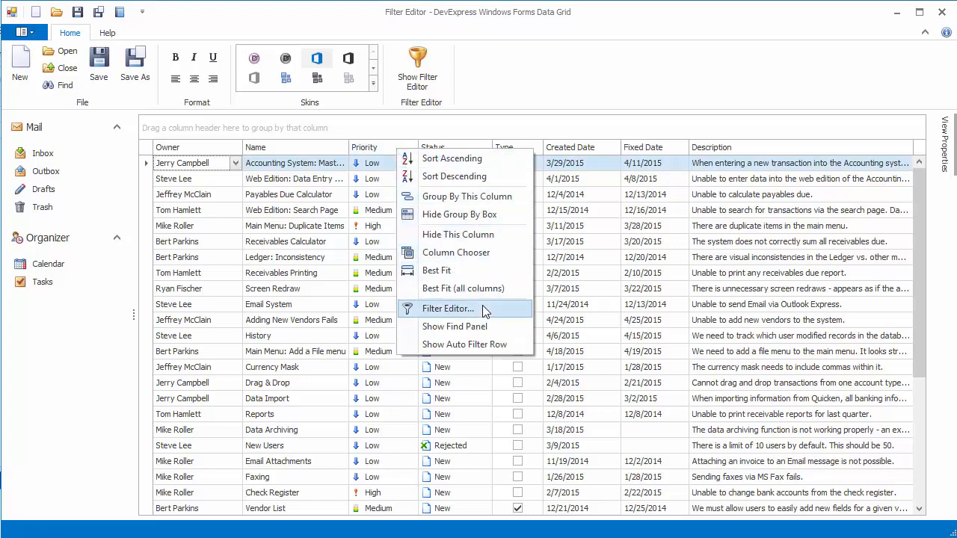
- Apply a Filter Editor condition [Priority] Equals Medium to the grid
click(449, 308)
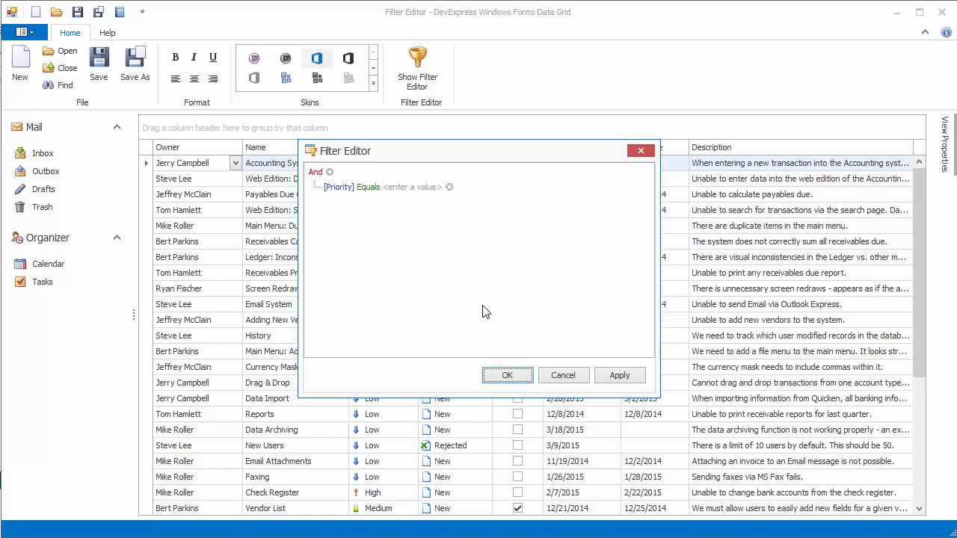
mouse_move(335, 173)
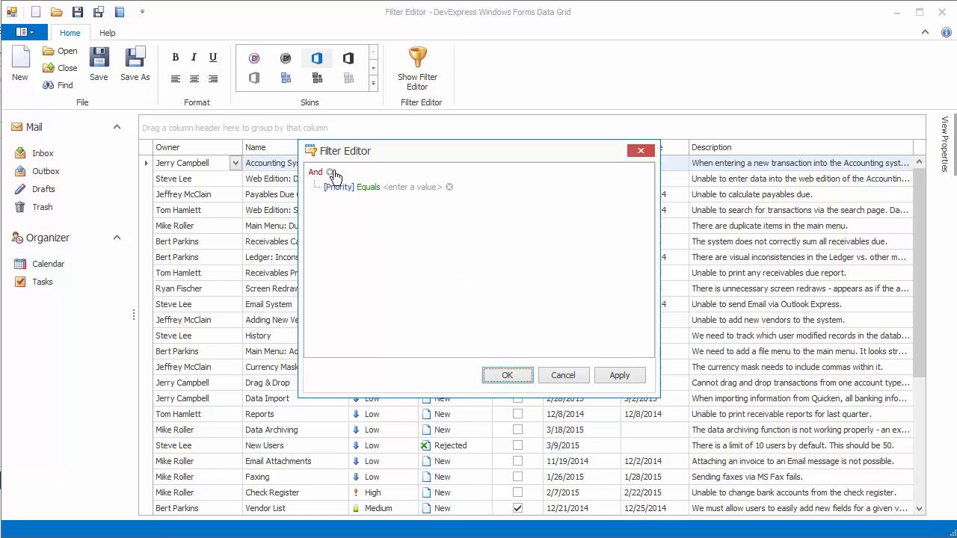
mouse_move(331, 183)
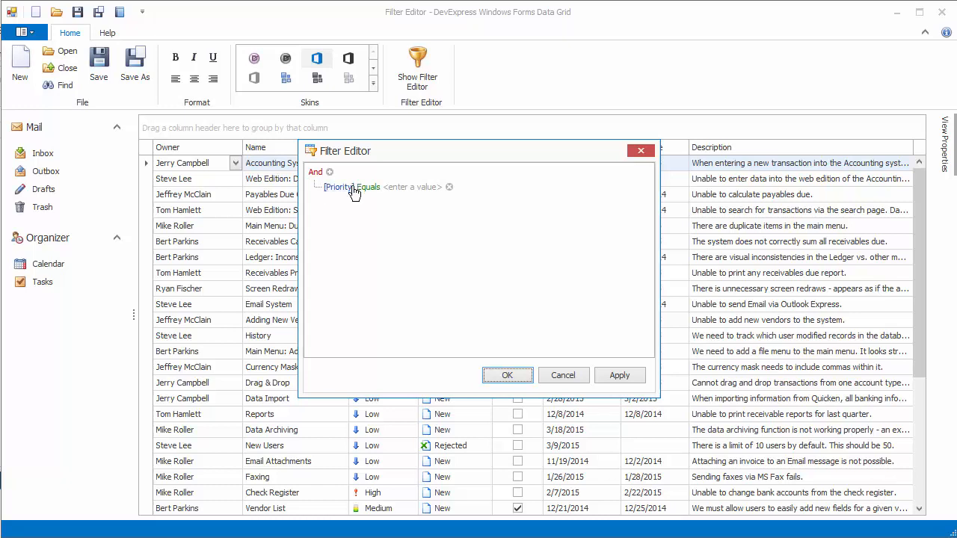
mouse_move(437, 202)
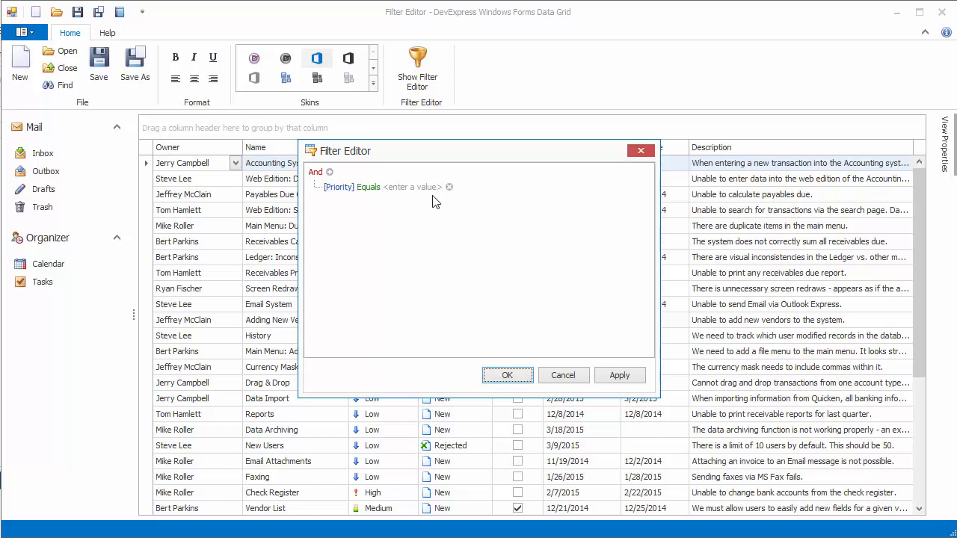
mouse_move(362, 189)
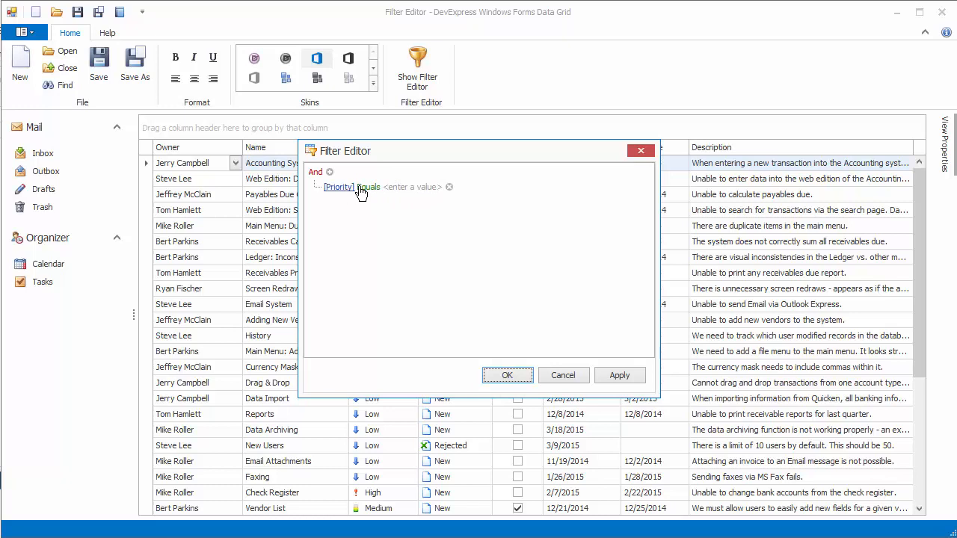
mouse_move(371, 189)
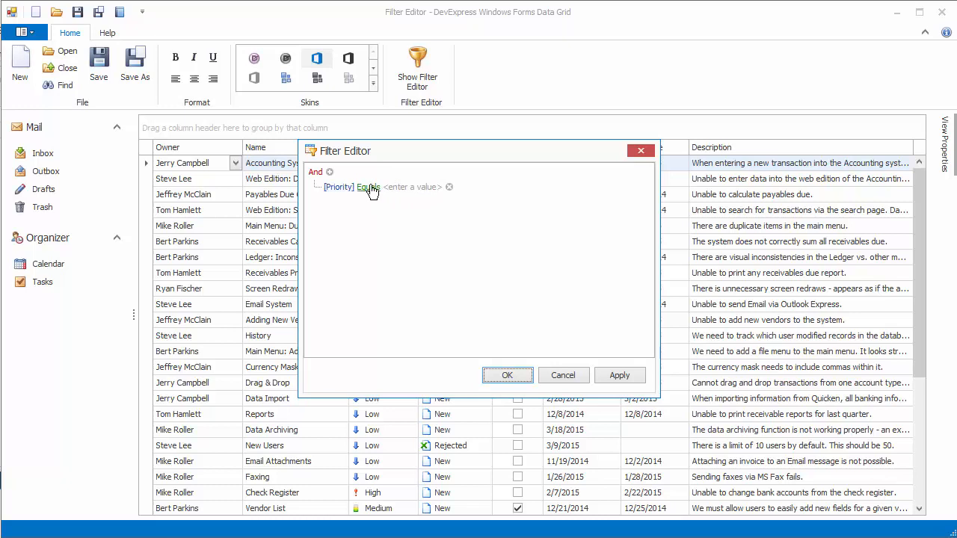
click(392, 187)
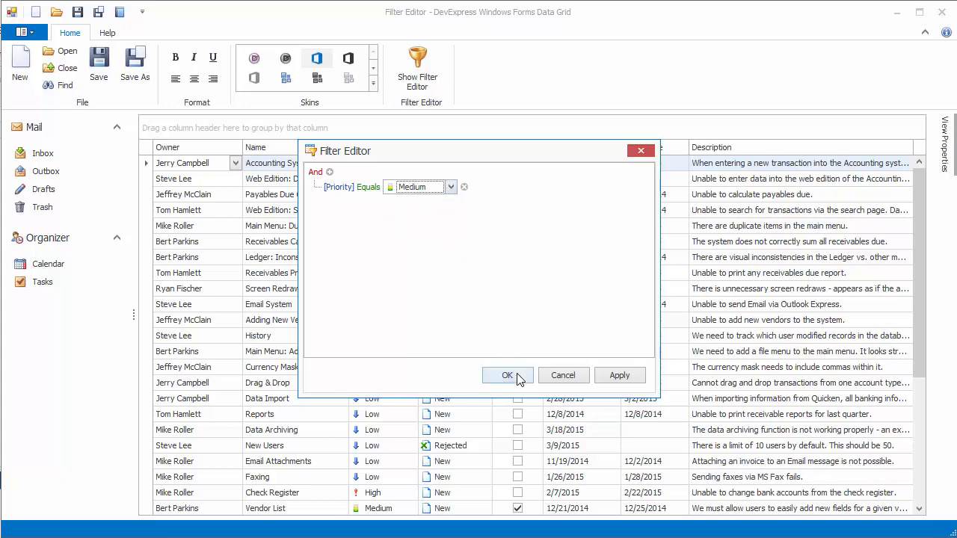
click(508, 376)
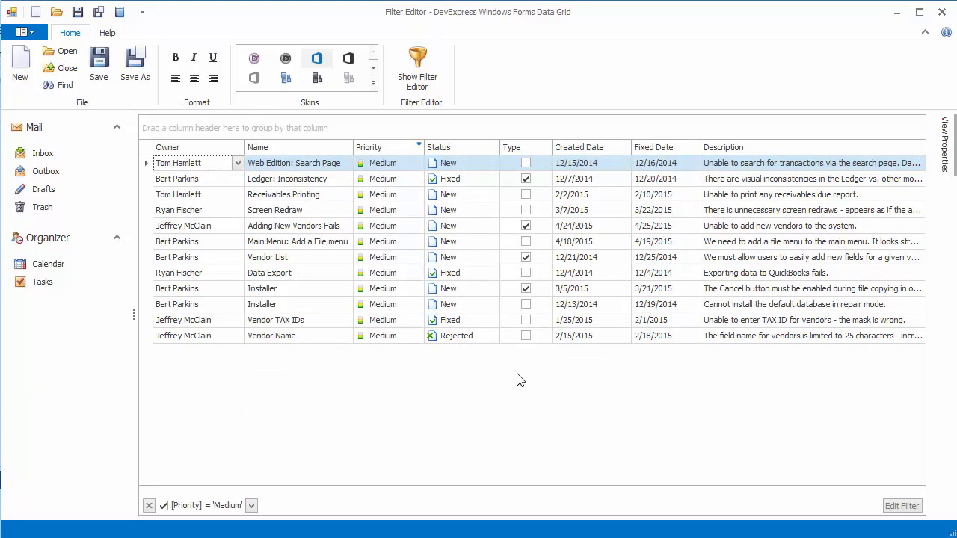
mouse_move(401, 146)
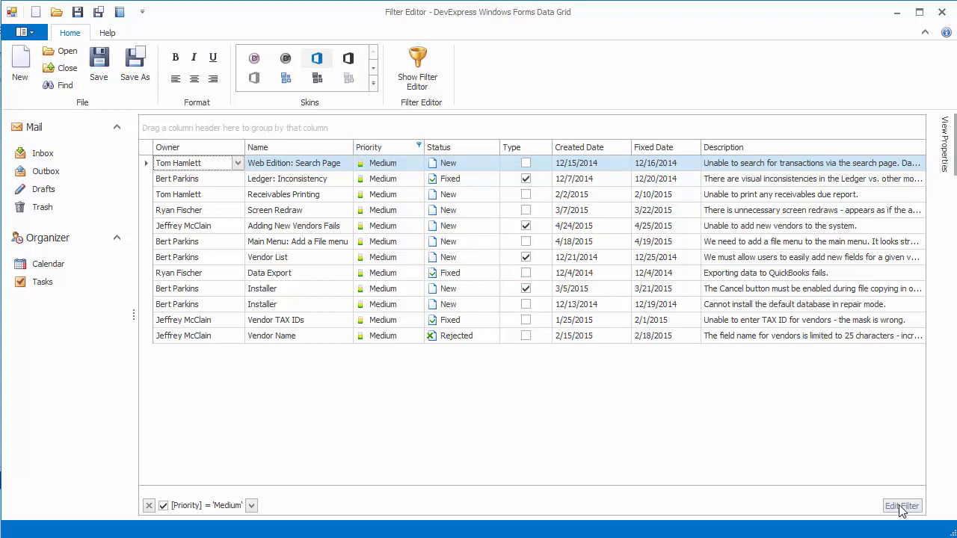
- Reopen the current filter and add a second condition under the And group
click(902, 505)
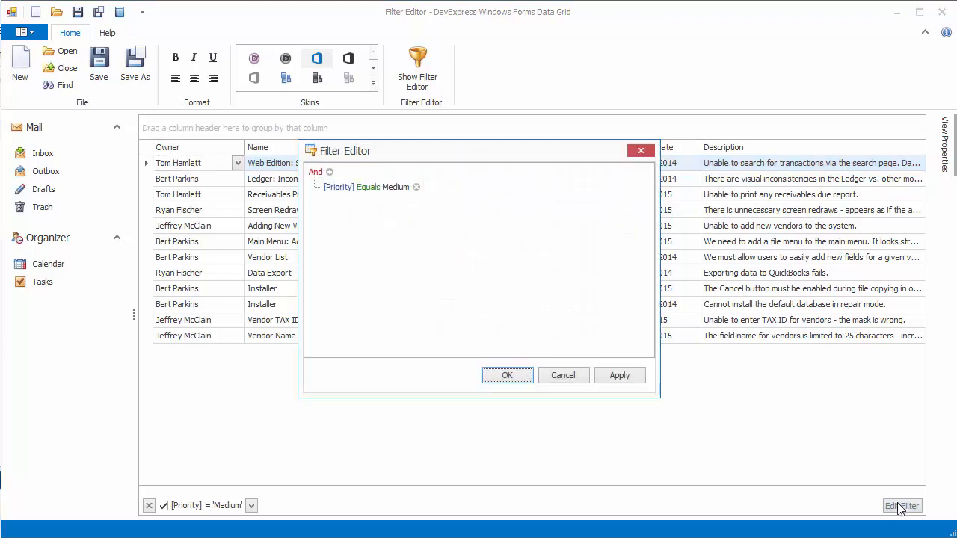
mouse_move(805, 407)
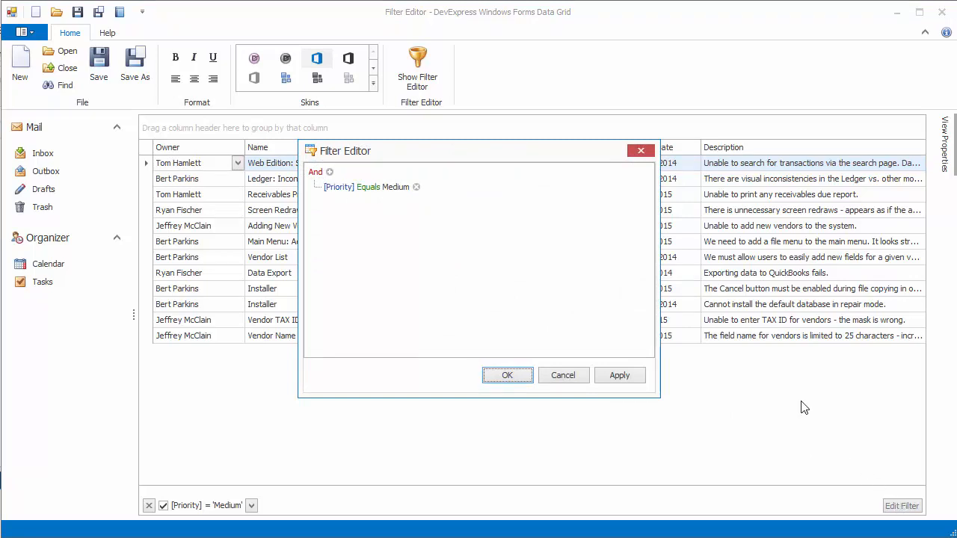
click(329, 172)
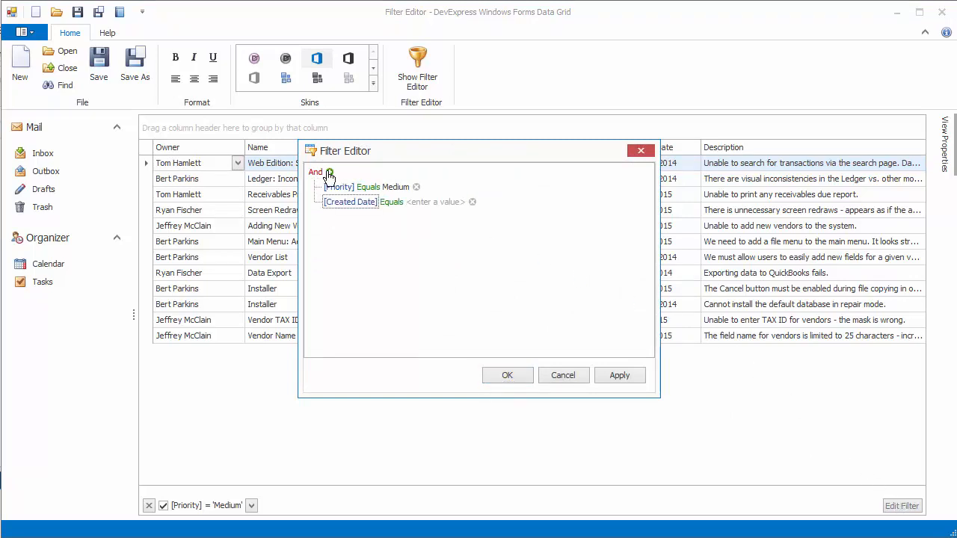
click(316, 172)
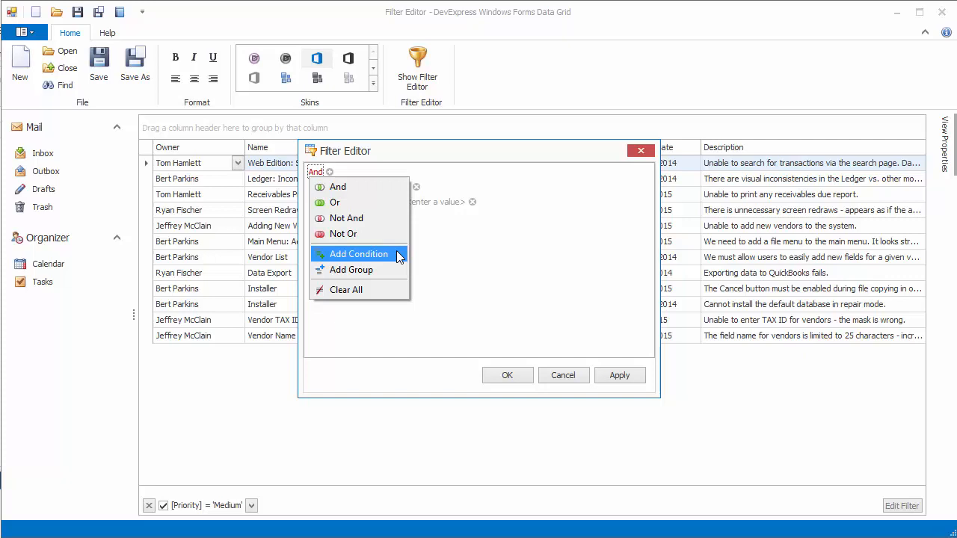
click(359, 254)
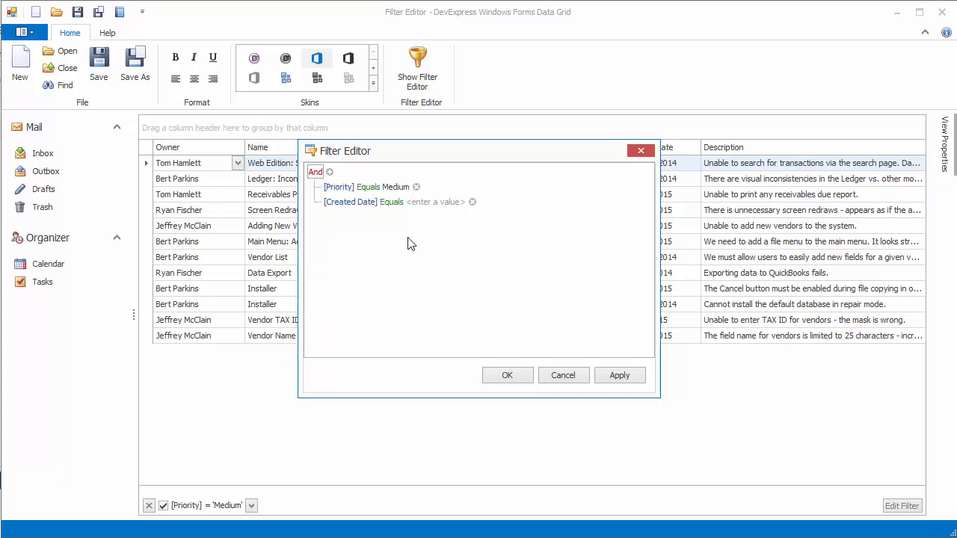
- Set the new condition to Name Contains 'vendor' and apply the combined filter
click(350, 201)
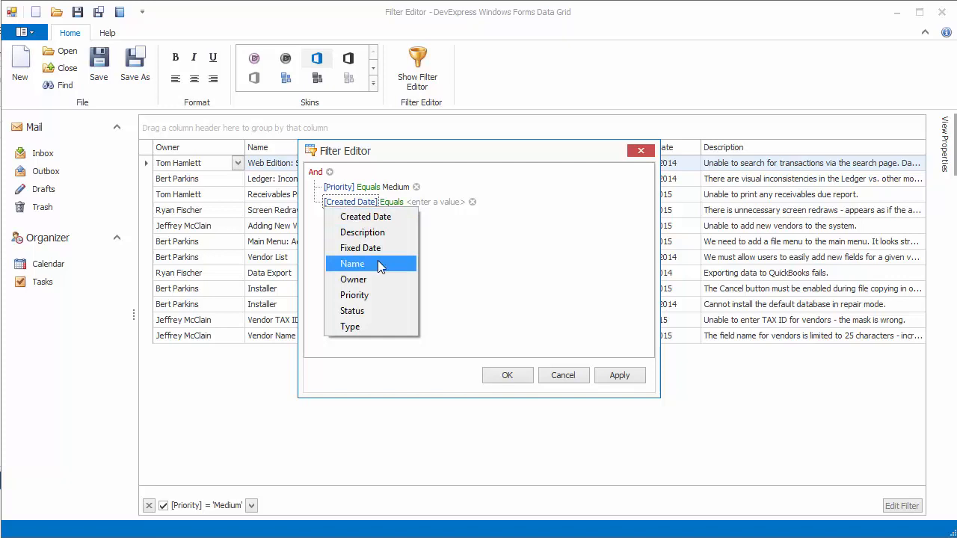
click(352, 264)
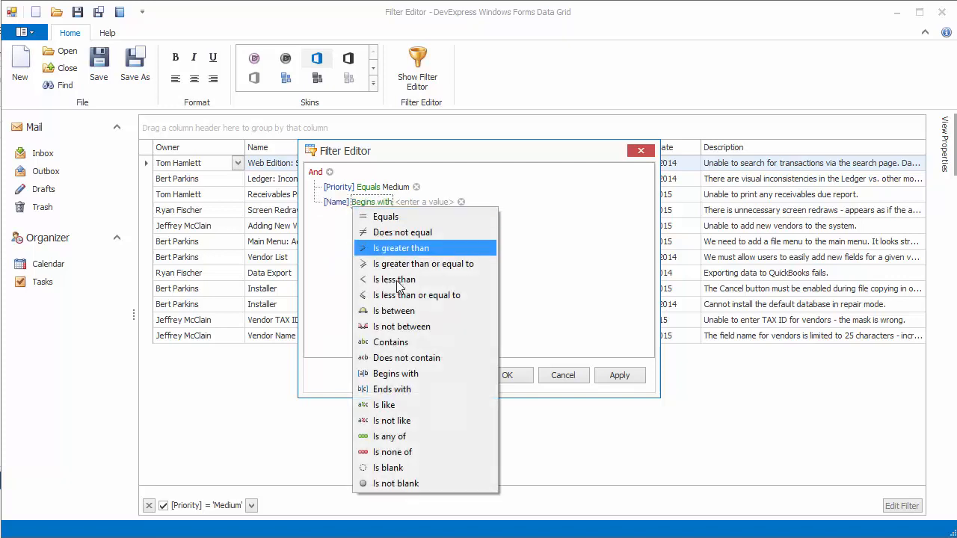
click(391, 341)
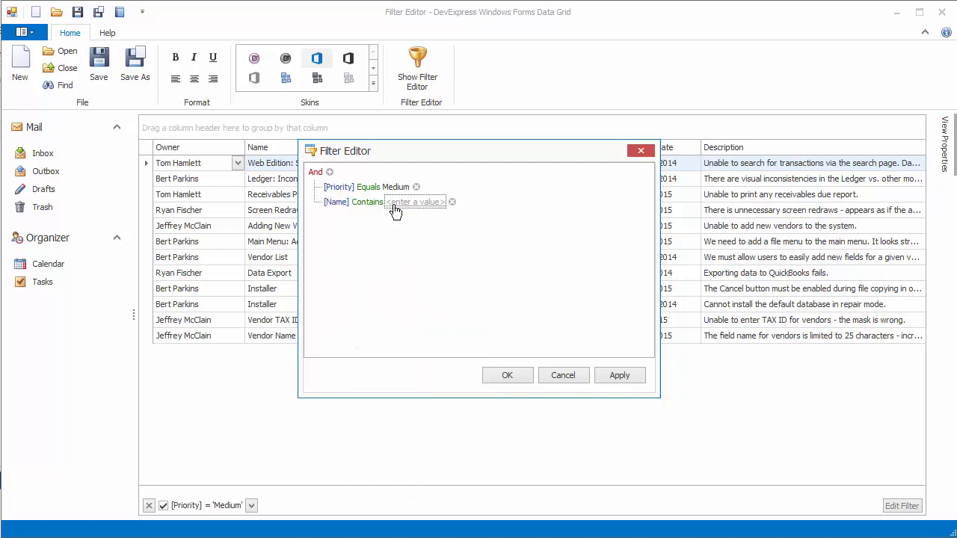
text(vendor)
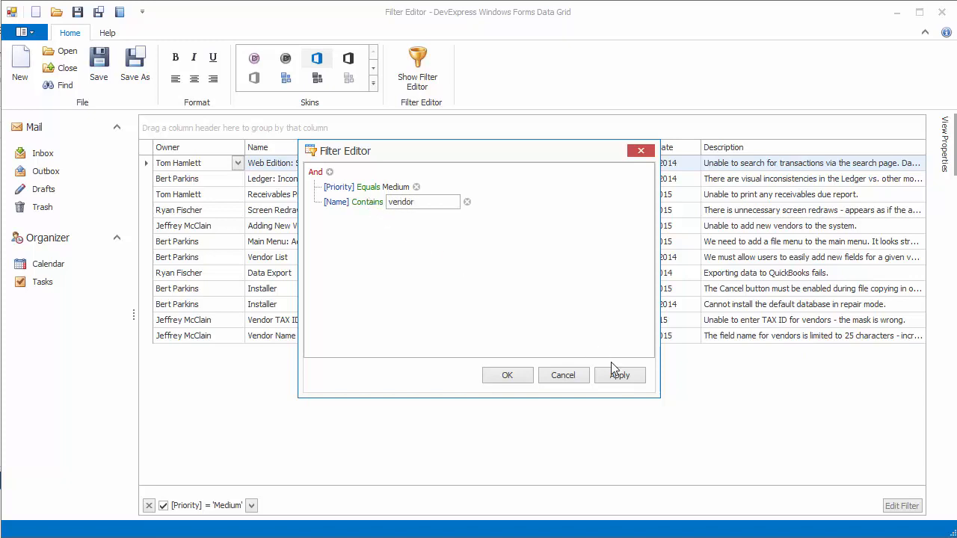
click(619, 375)
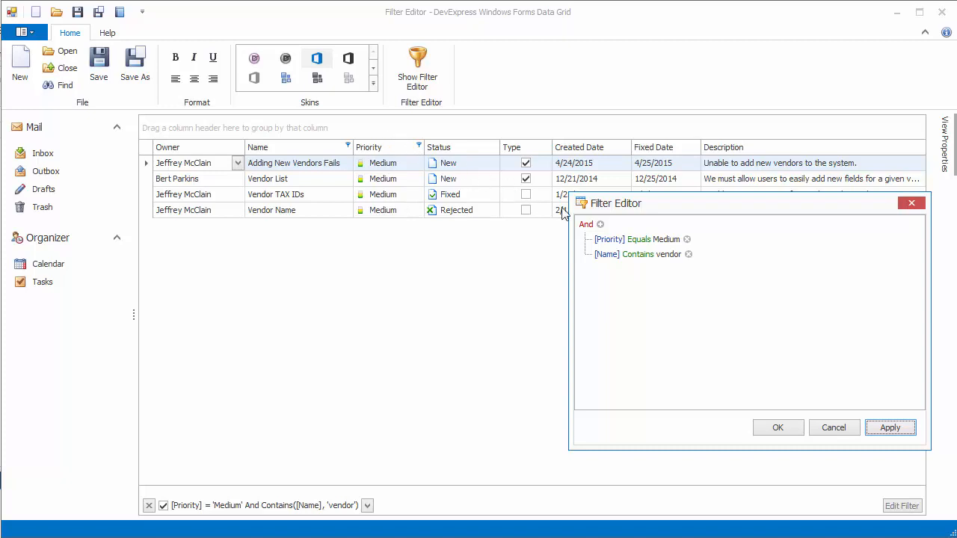
- Remove the existing conditions so only the empty root And group remains
click(688, 254)
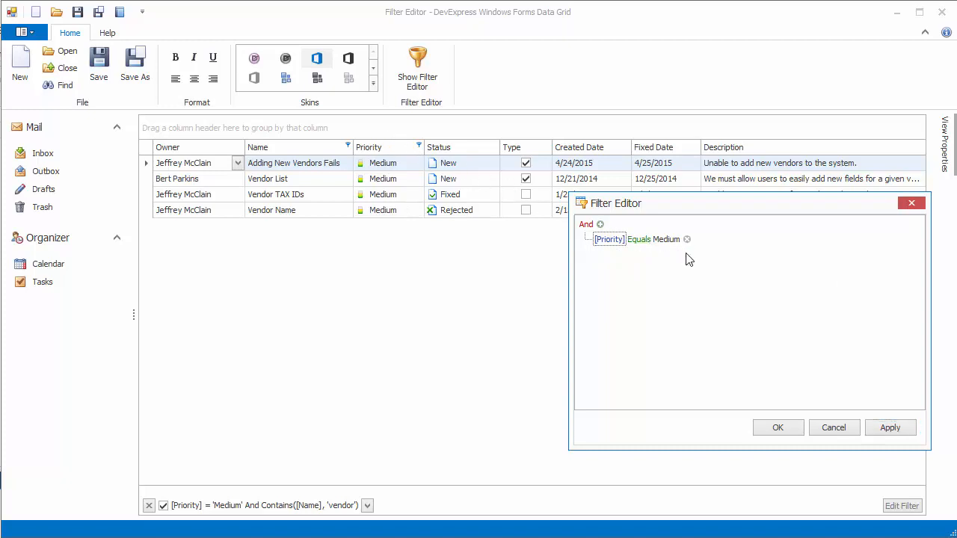
click(586, 224)
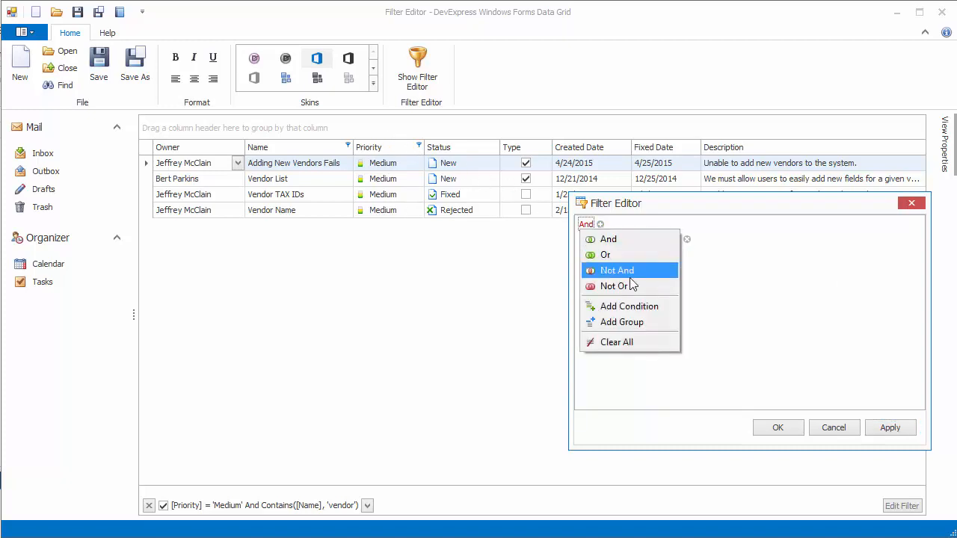
click(616, 341)
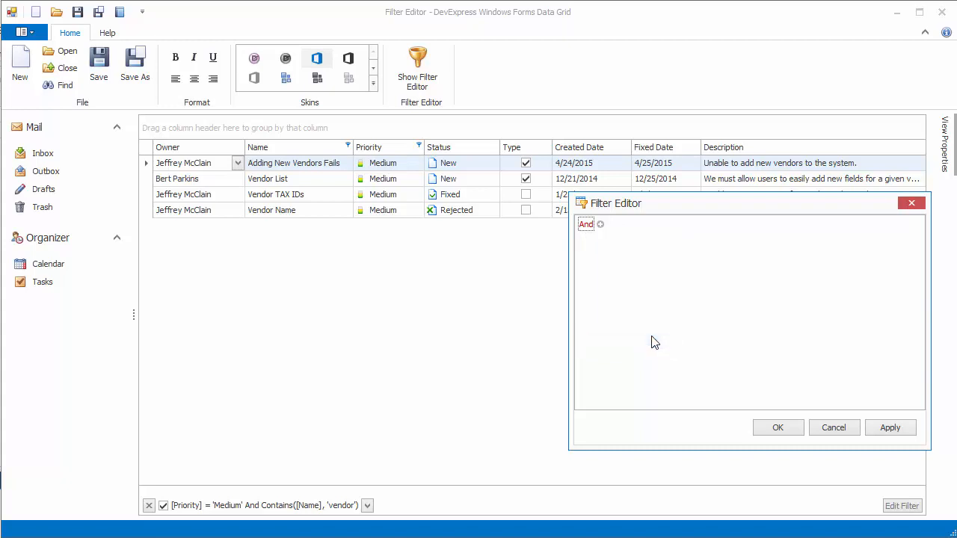
mouse_move(607, 263)
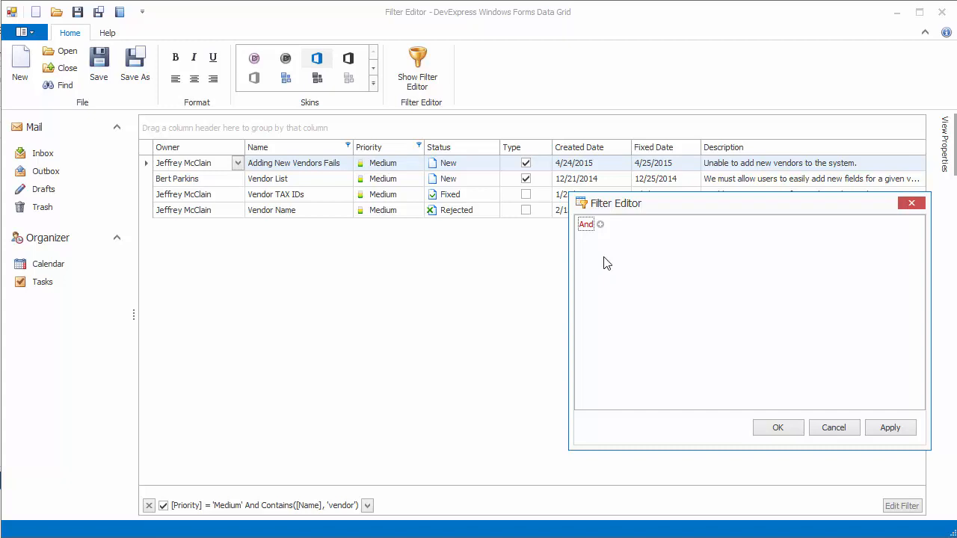
- Add an Or group with conditions Priority Equals High and Status Equals New
click(587, 224)
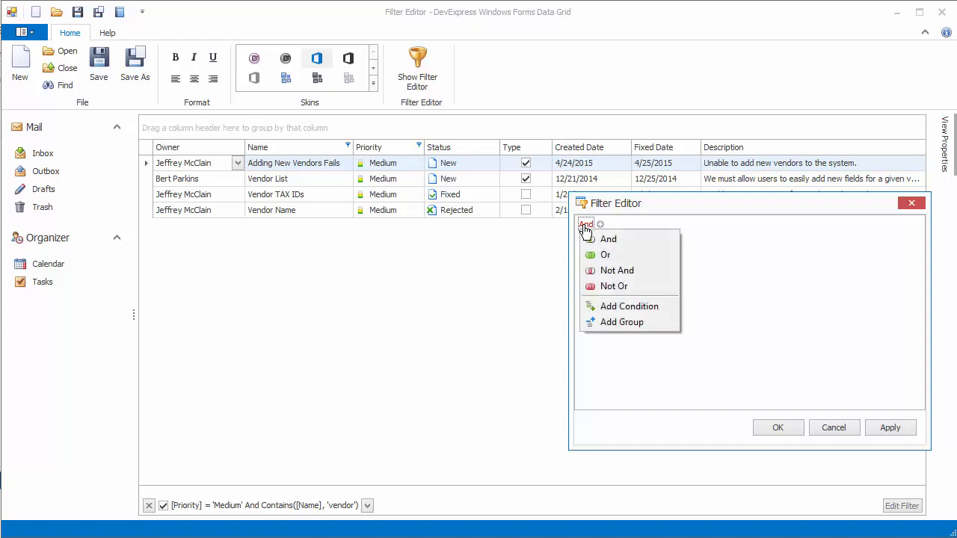
mouse_move(591, 239)
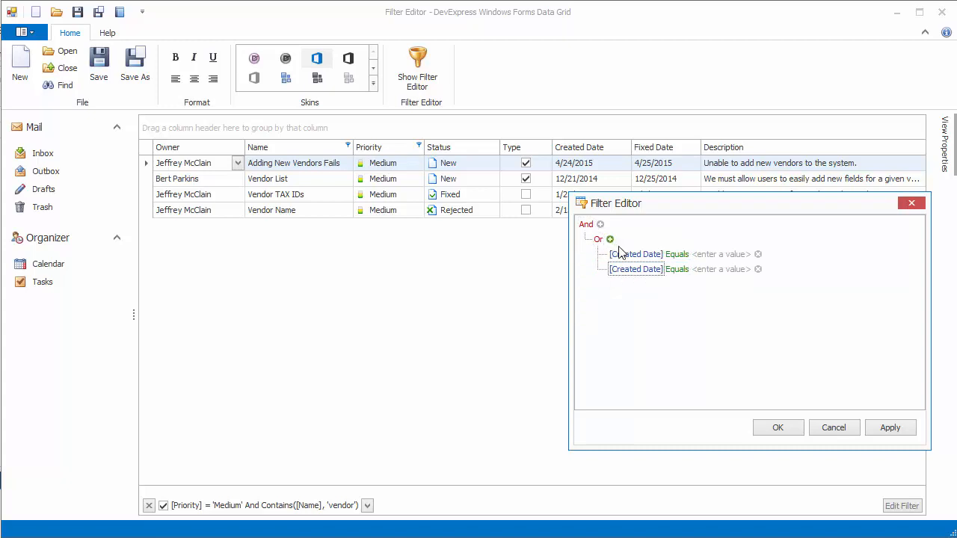
click(636, 254)
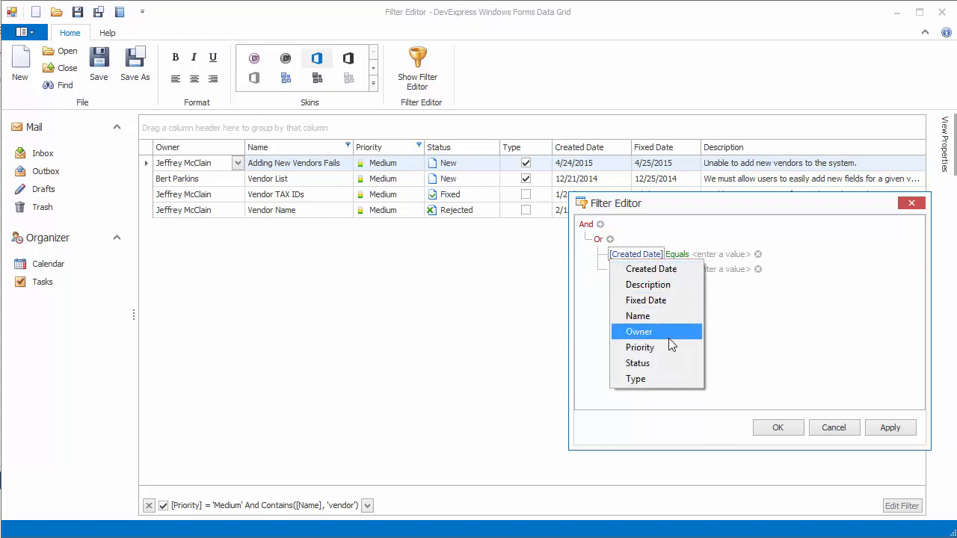
click(641, 347)
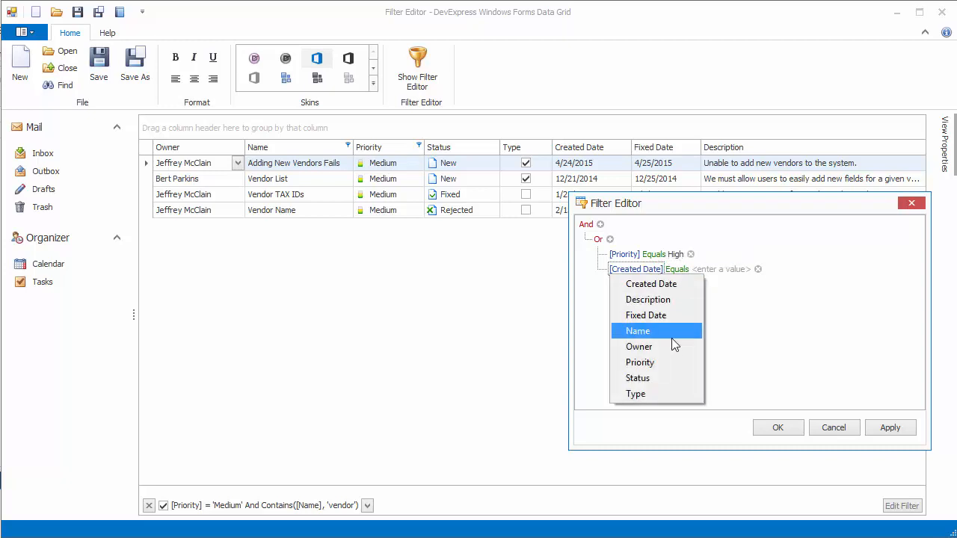
click(637, 377)
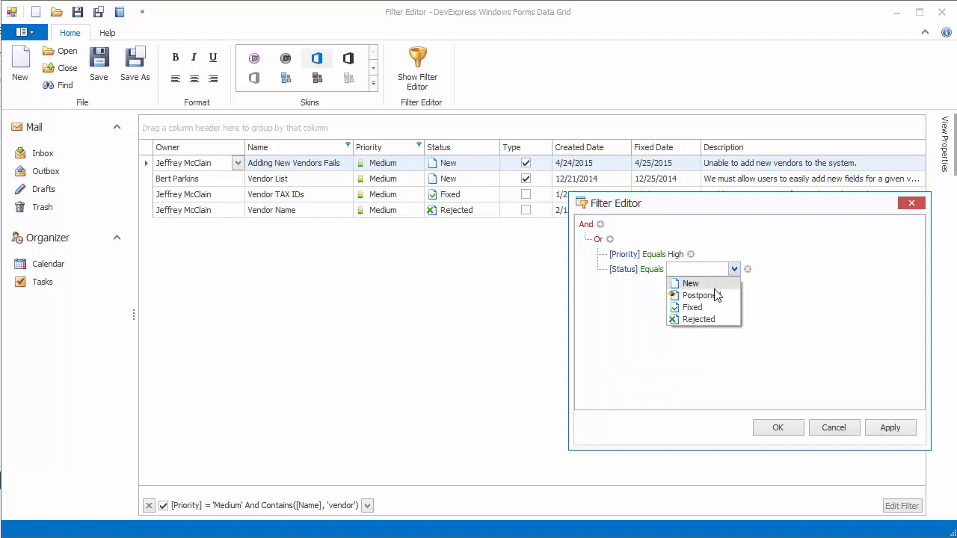
click(587, 224)
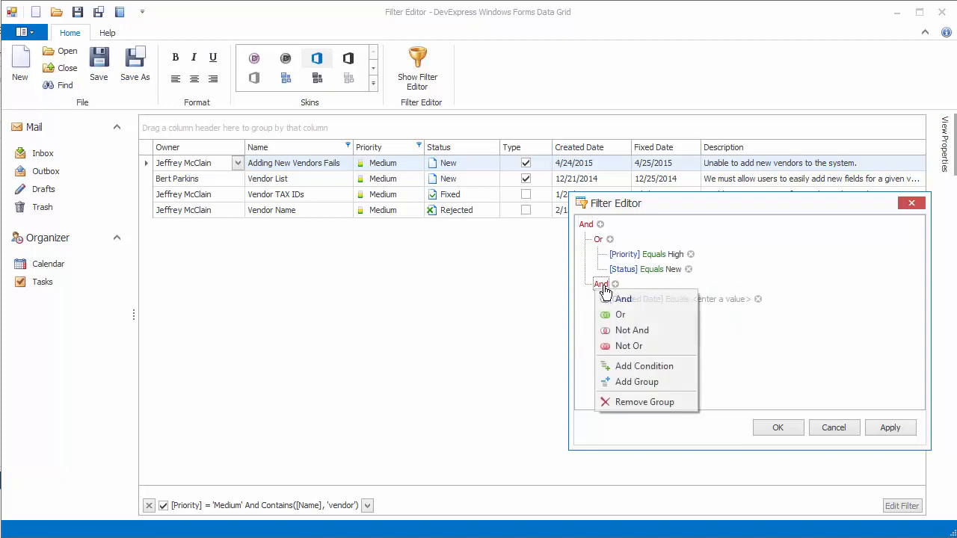
- Make the second group Or with Created Date Is between 1/1/2015 and 5/6/2015
click(619, 314)
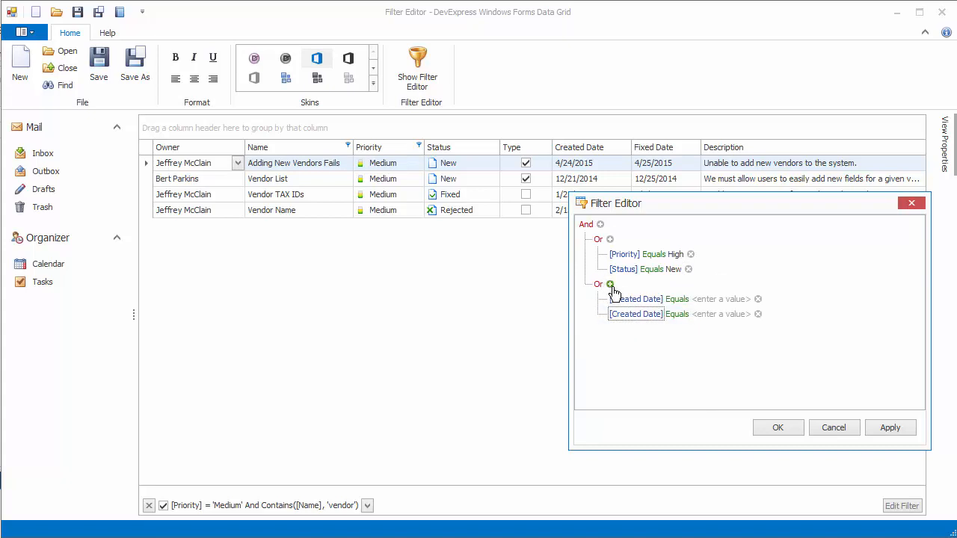
click(676, 300)
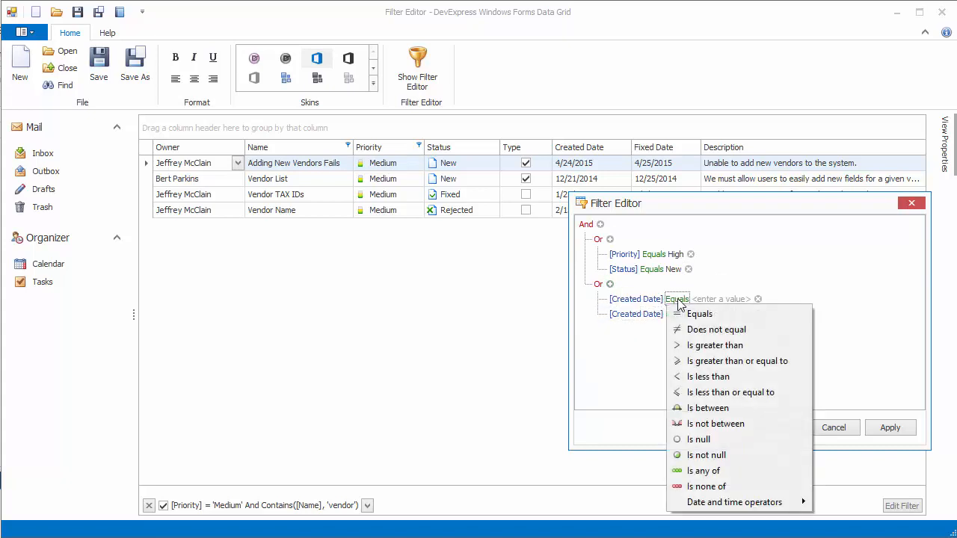
click(712, 407)
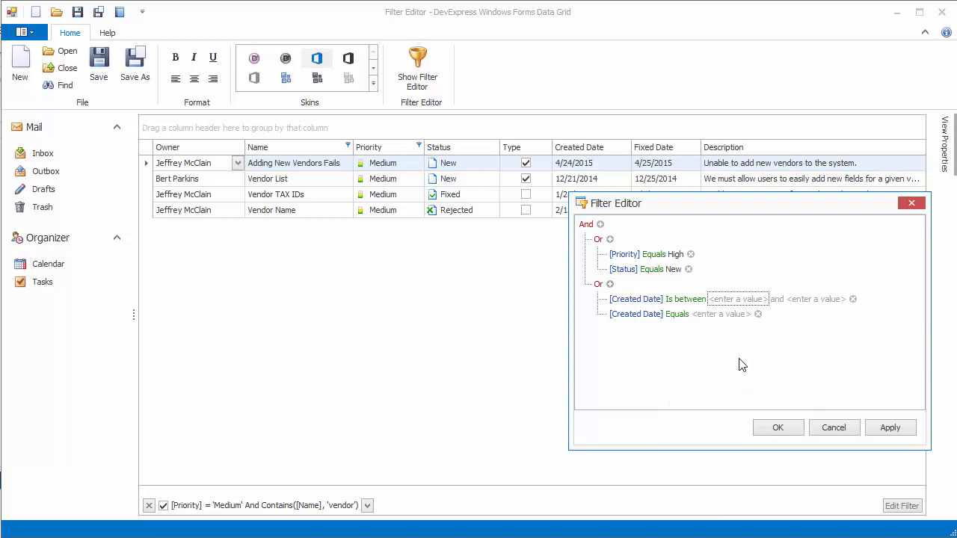
click(739, 299)
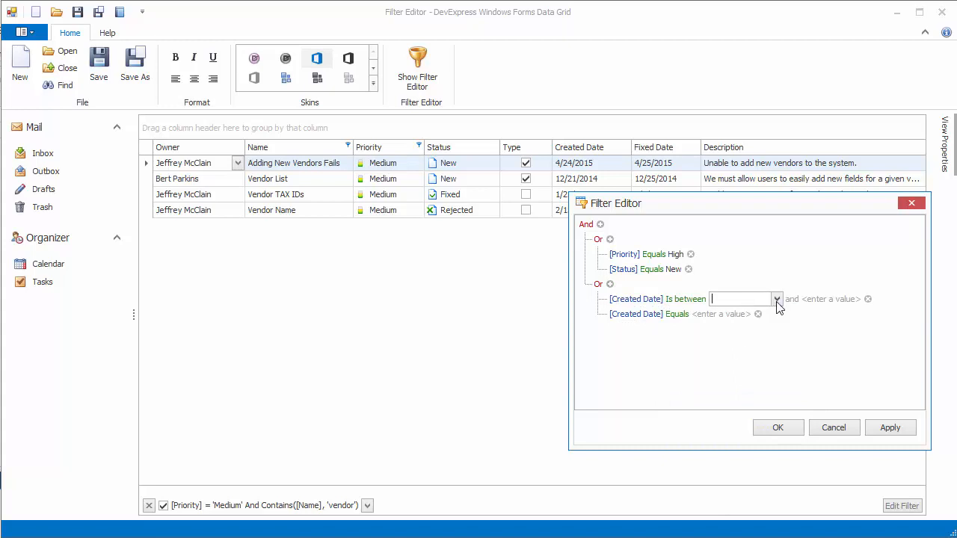
click(776, 299)
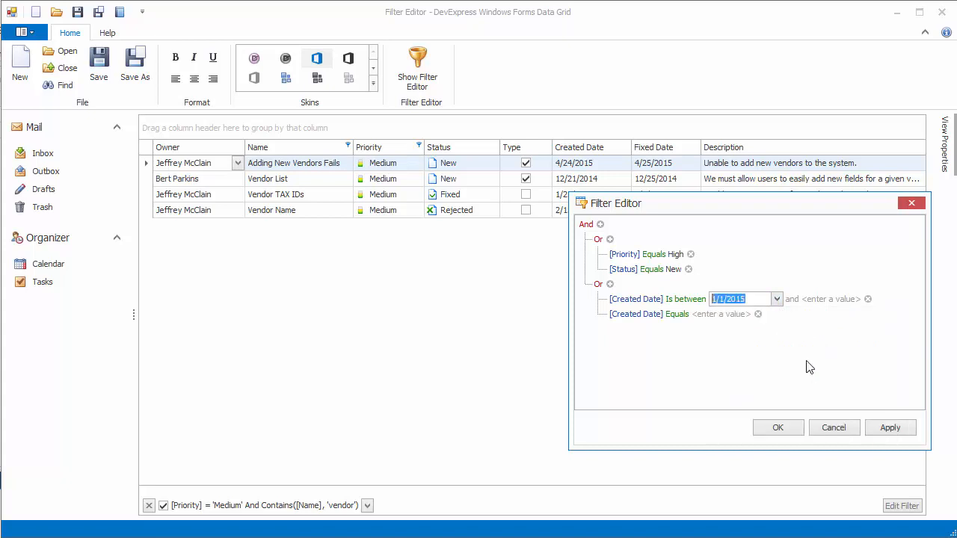
click(822, 299)
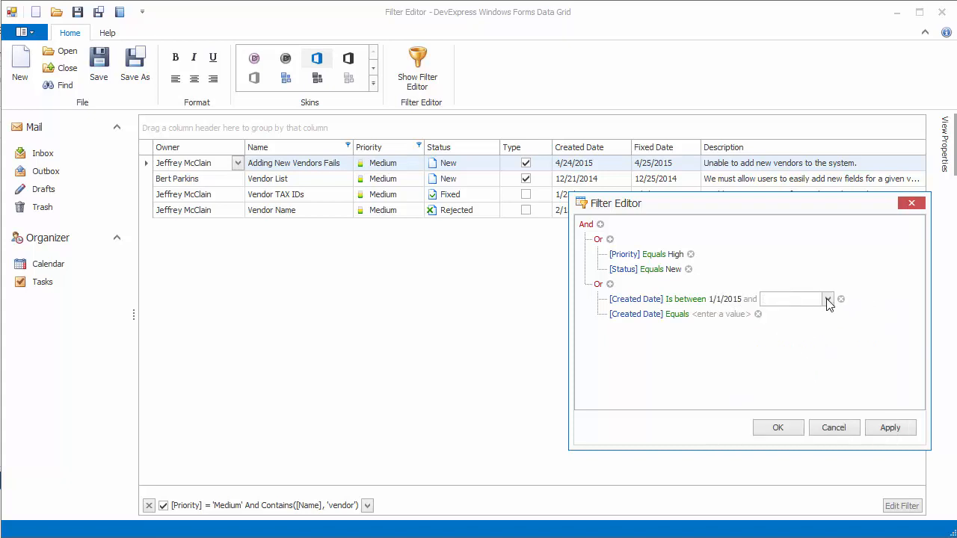
text(5/6/2015)
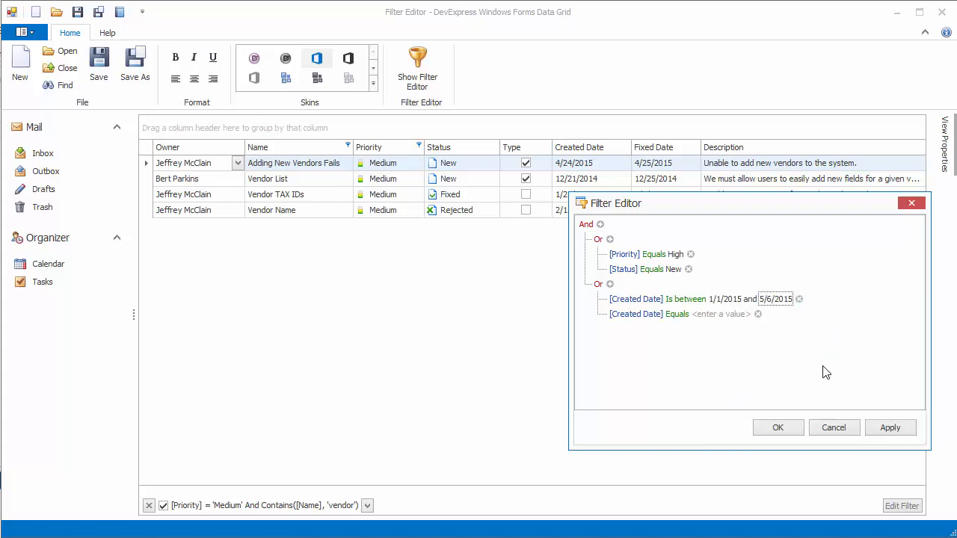
- Add Fixed Date Is greater than 4/1/2015 and apply the filter
click(636, 314)
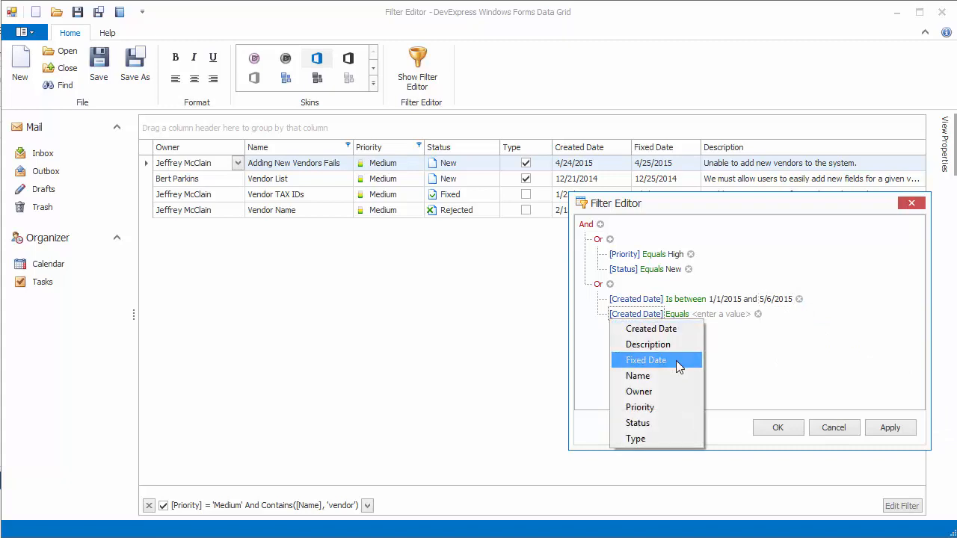
click(646, 359)
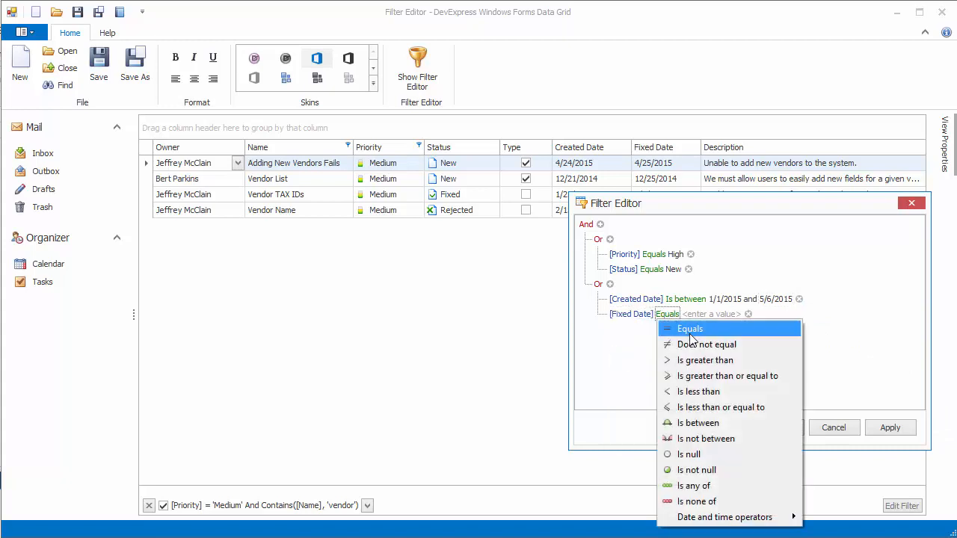
click(706, 359)
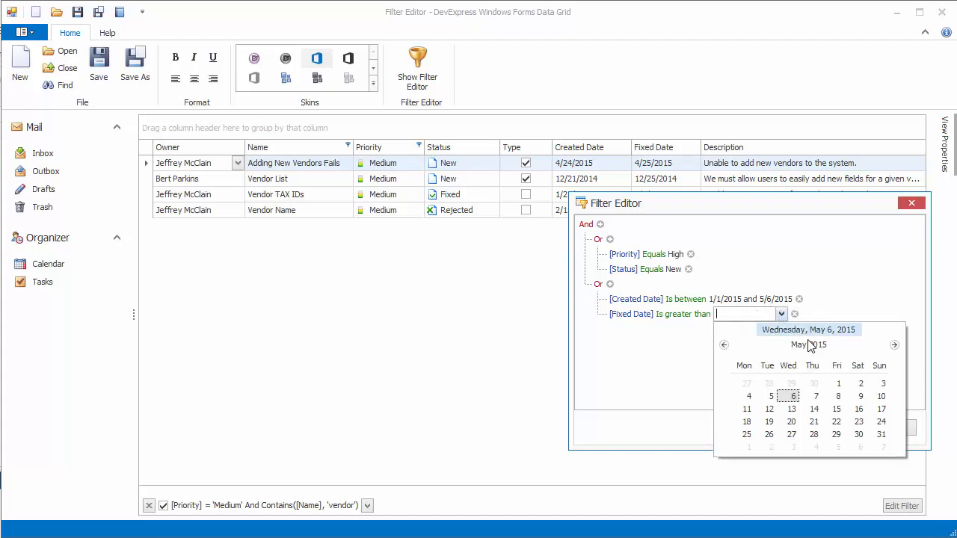
click(724, 346)
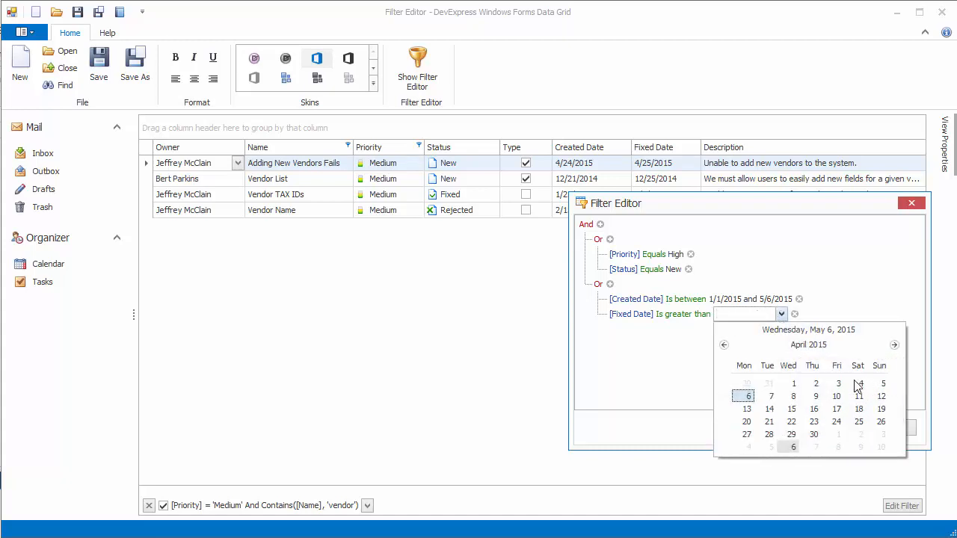
click(792, 383)
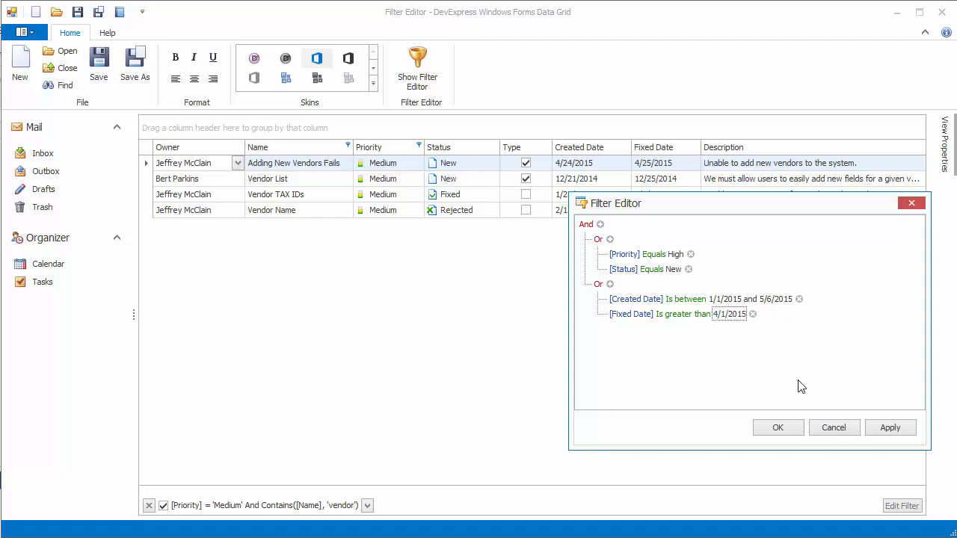
click(778, 428)
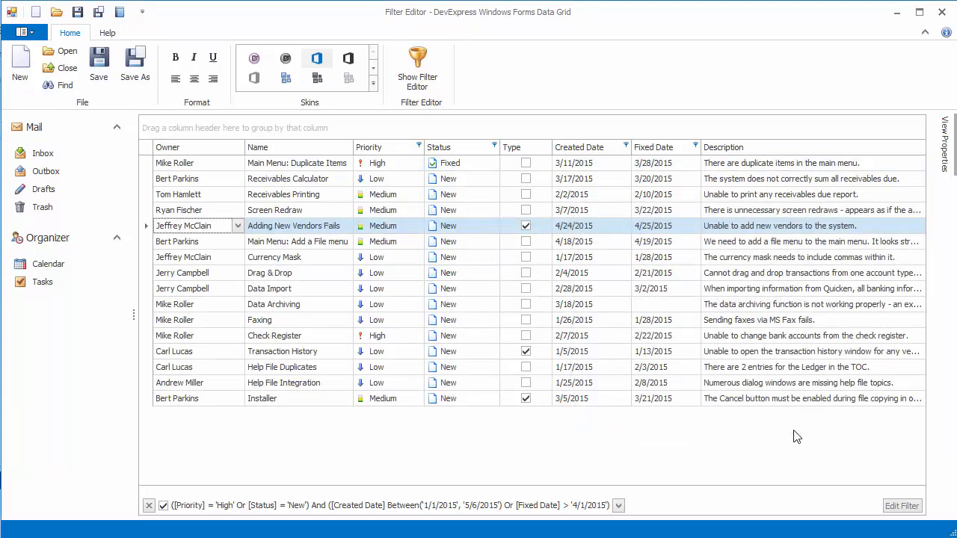
mouse_move(148, 532)
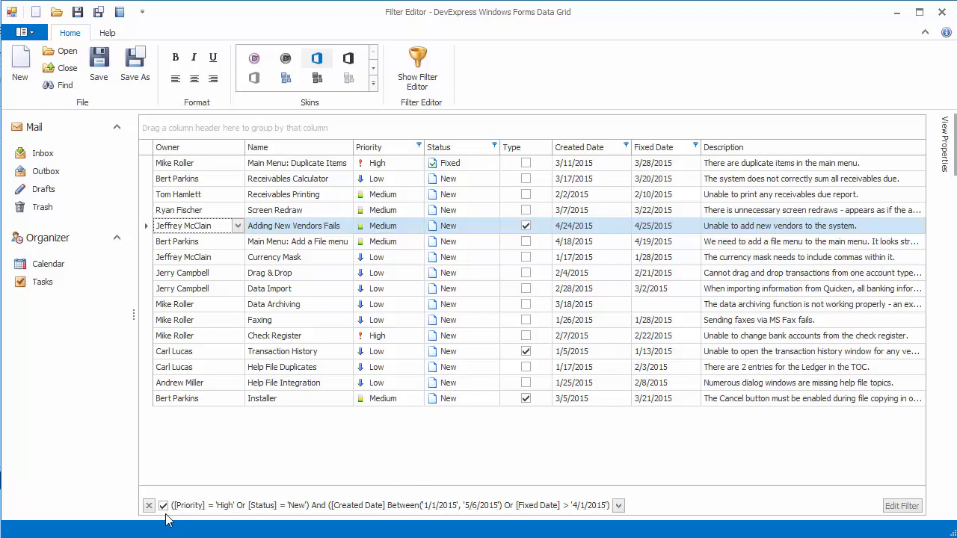
mouse_move(617, 524)
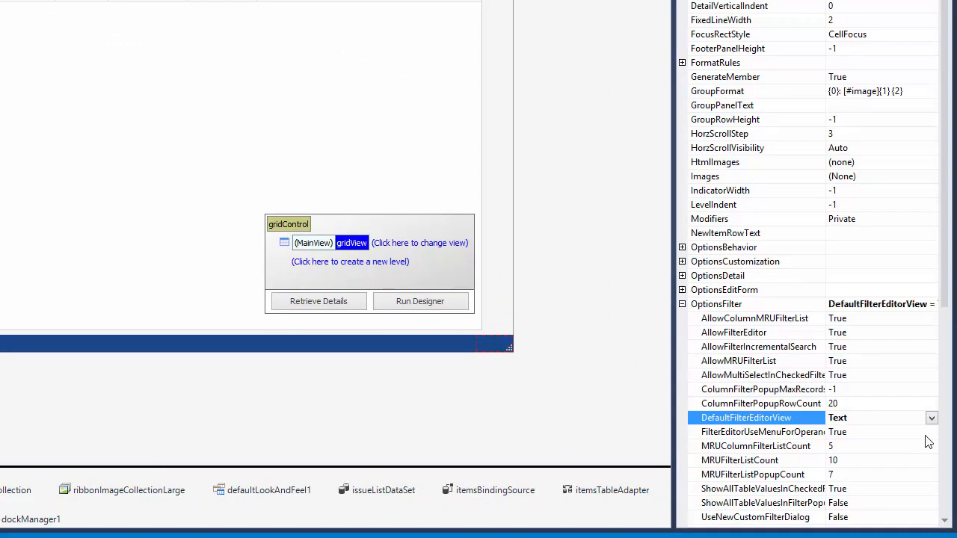
- Set the grid view's DefaultFilterEditorView to Text
click(418, 301)
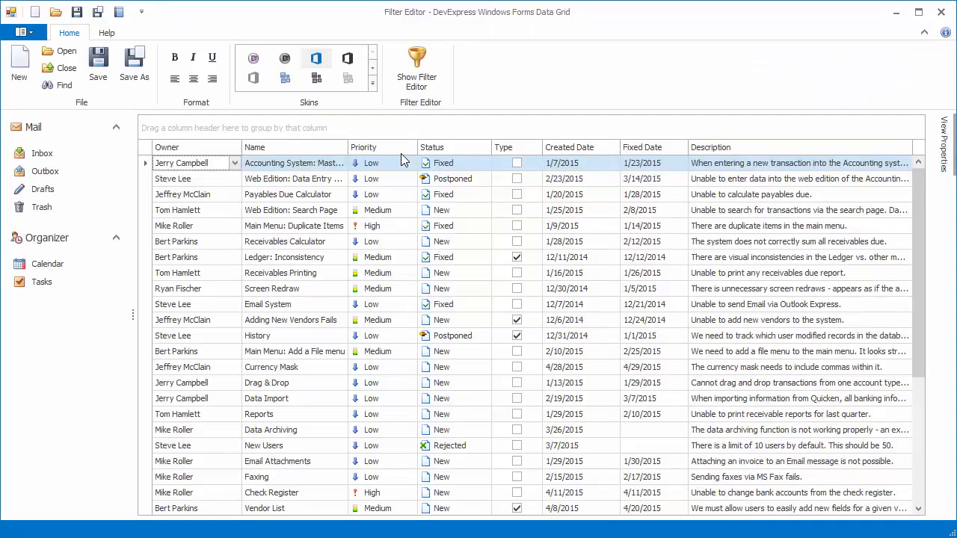
- Open the text-mode Filter Editor from the column menu and enter [Priority] = 'Medium'
right_click(442, 148)
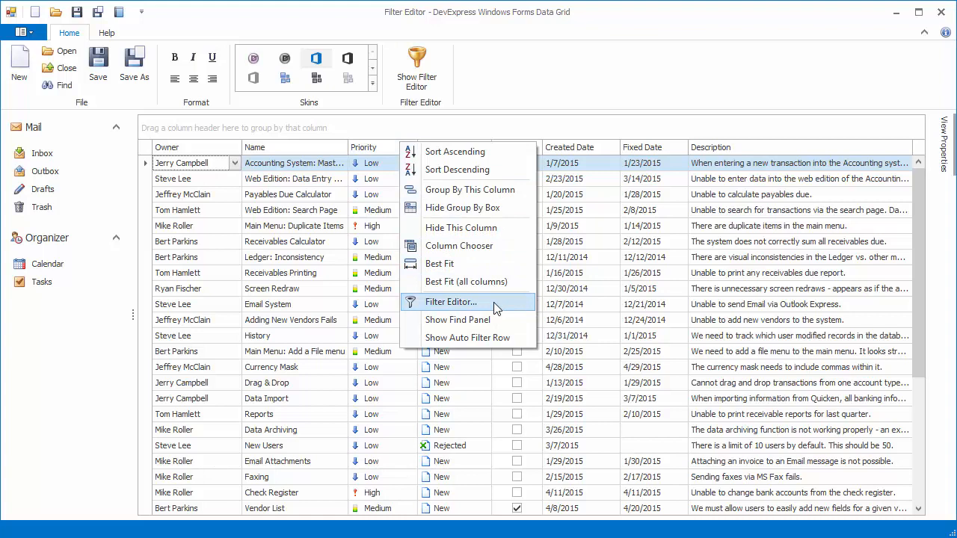
click(451, 302)
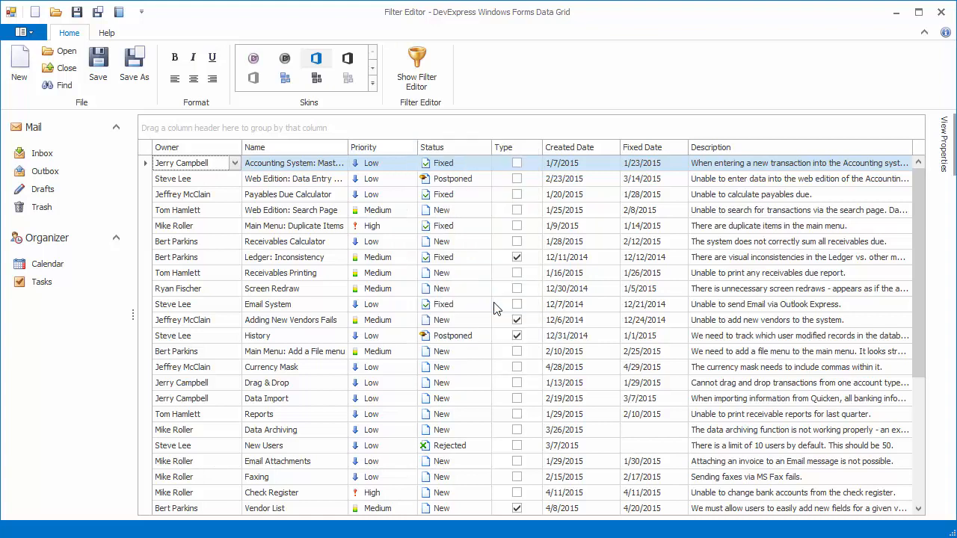
click(416, 67)
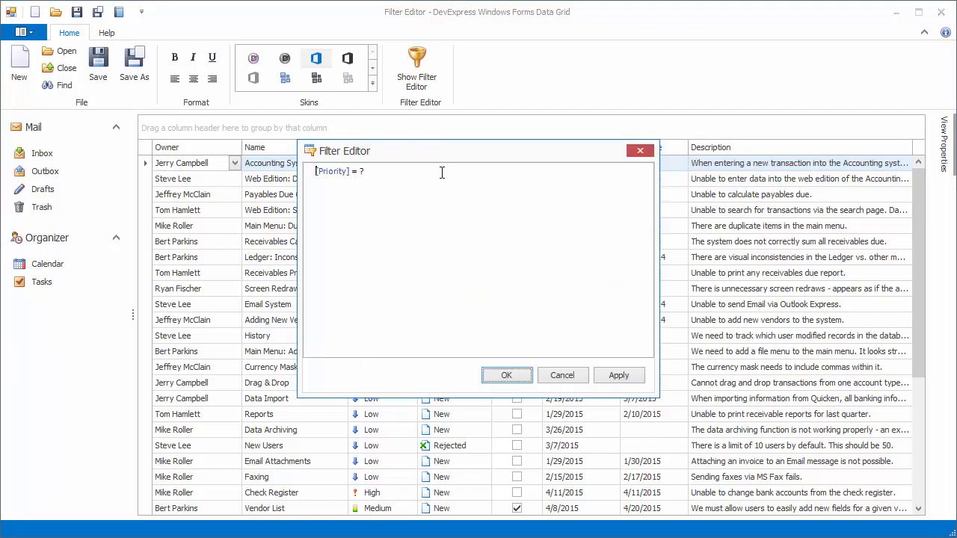
click(365, 170)
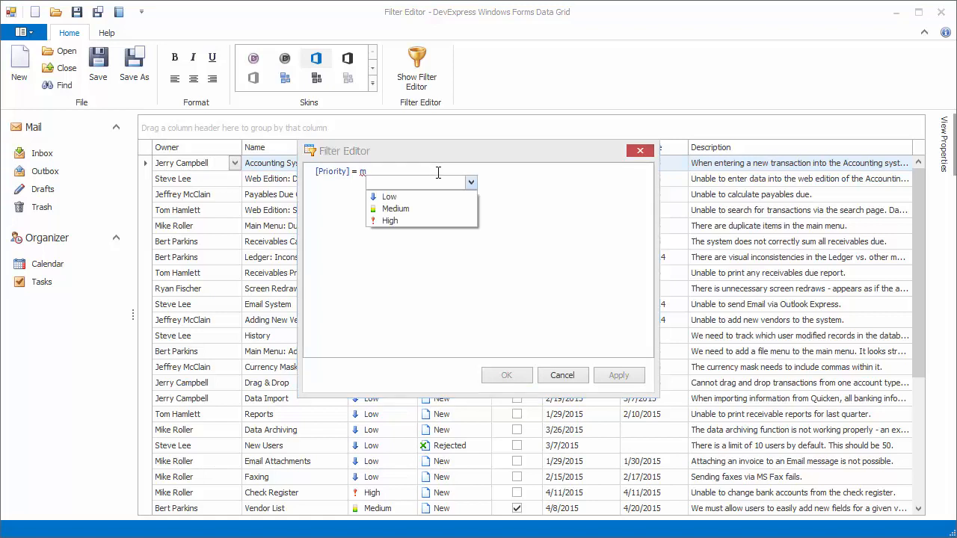
click(394, 210)
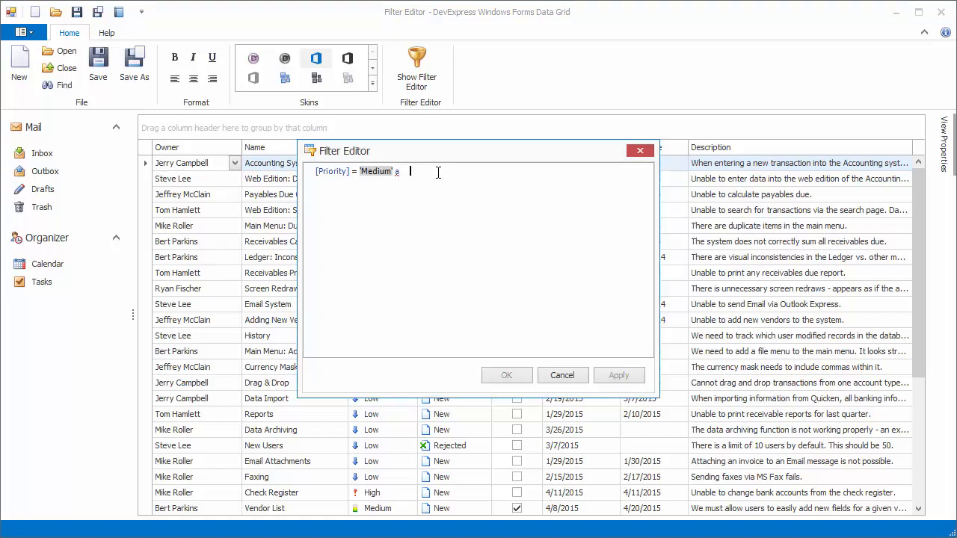
- Extend the expression with And [Status] = 'New' and apply it to the grid
text(And st)
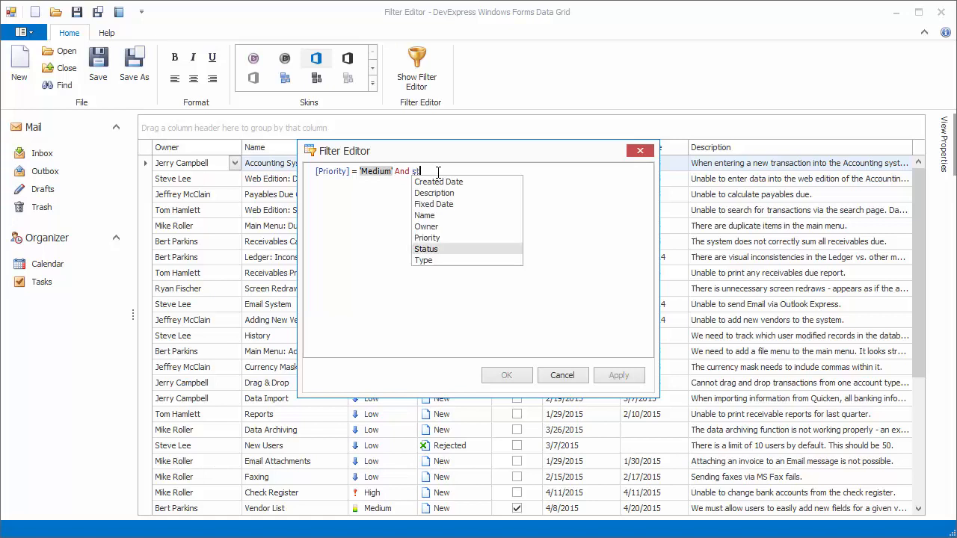
click(427, 249)
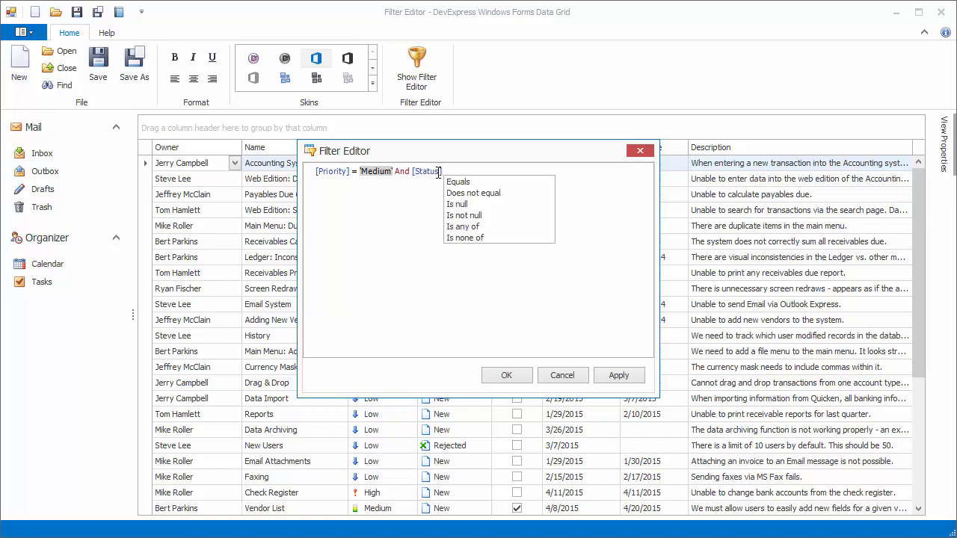
click(458, 182)
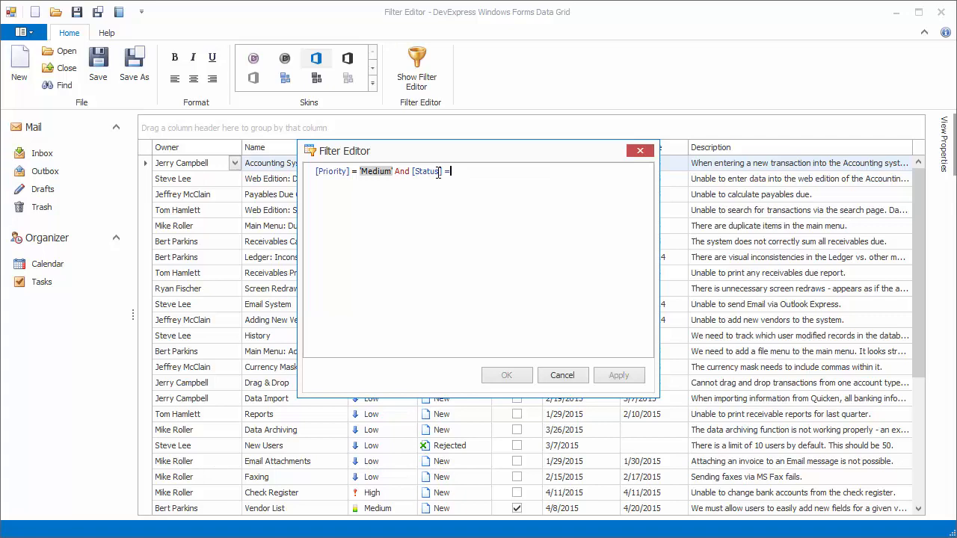
text('New')
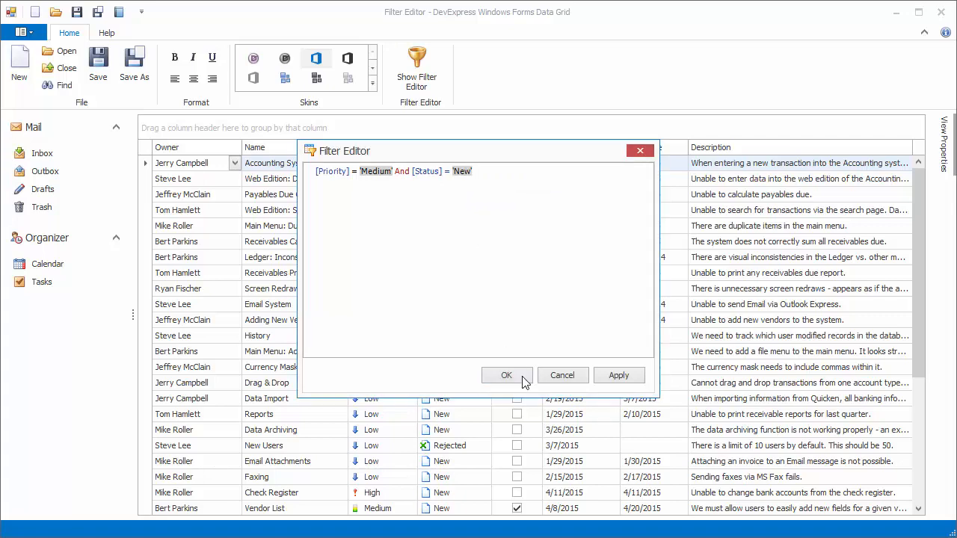
click(507, 376)
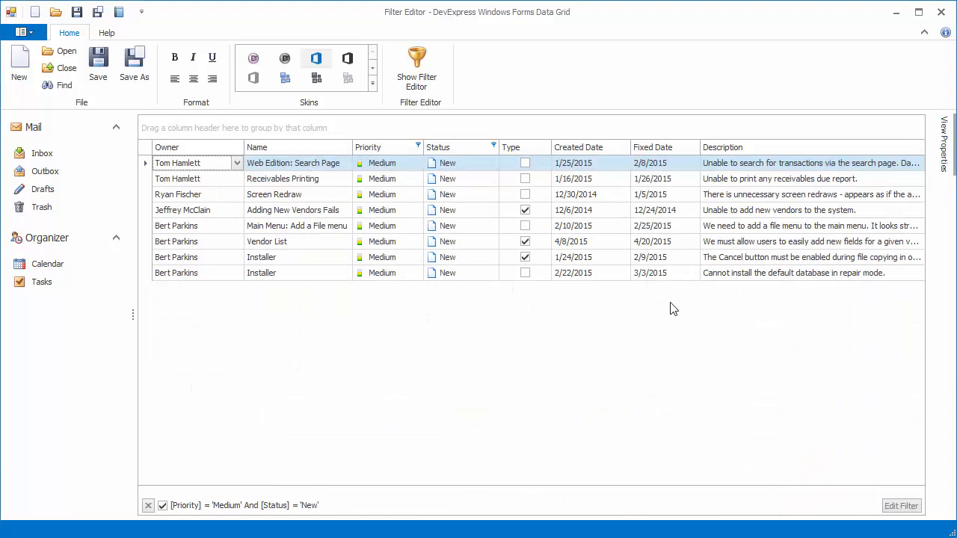
- In View Properties under OptionsFilter, set DefaultFilterEditorView to Visual
click(945, 150)
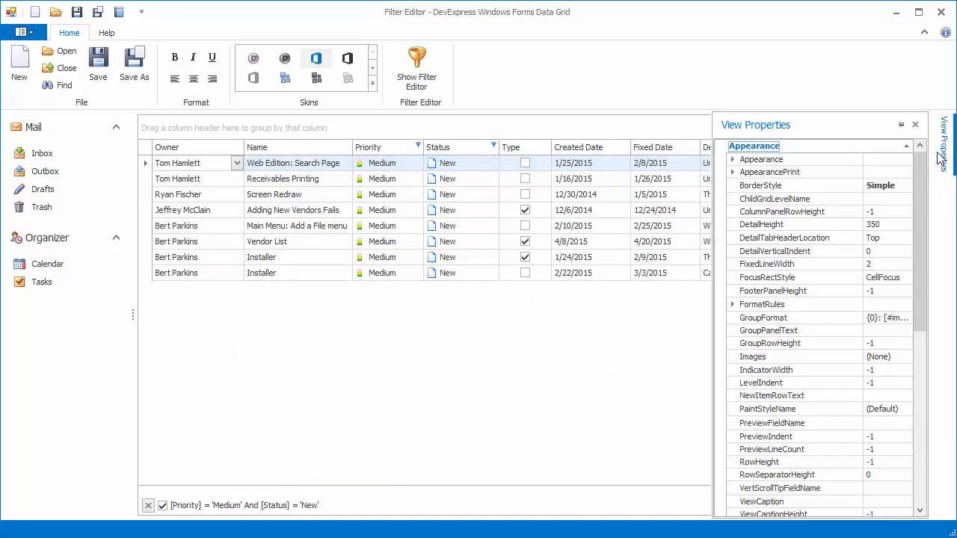
scroll(down, 3)
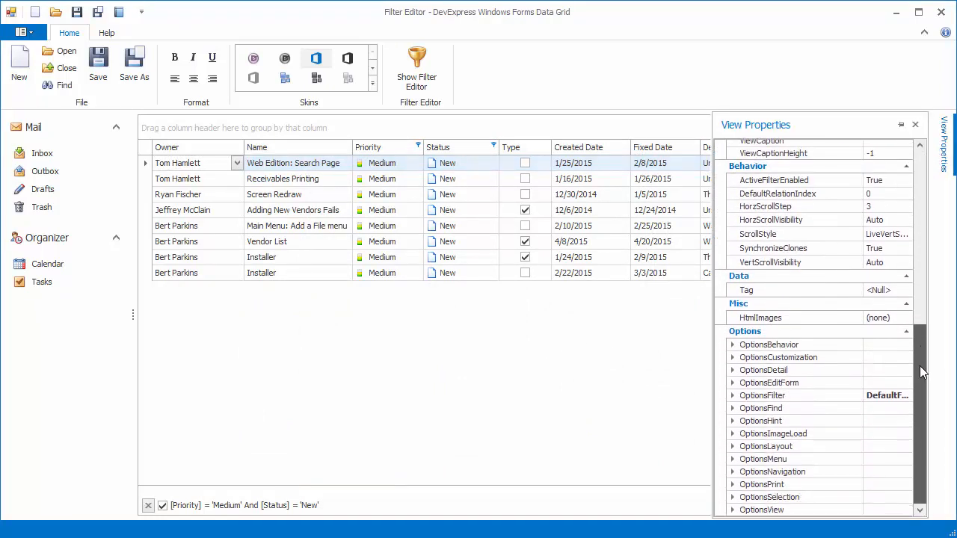
click(732, 395)
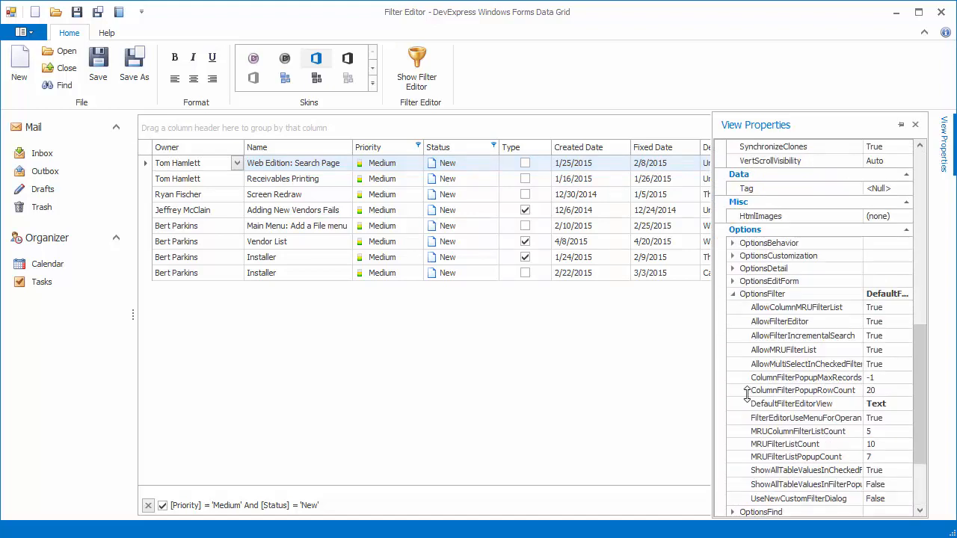
click(919, 403)
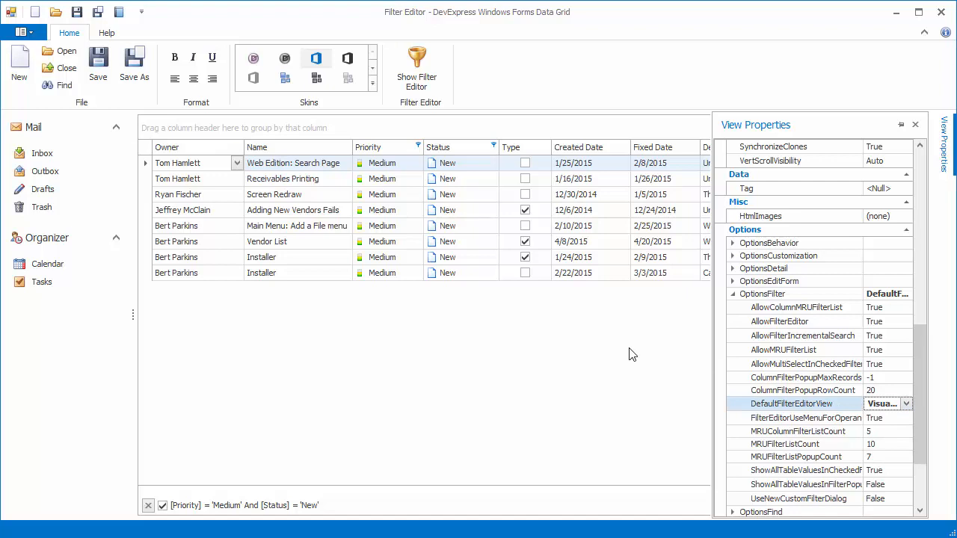
- Reopen the Filter Editor from the column menu, view its Text tab, and close it
right_click(386, 148)
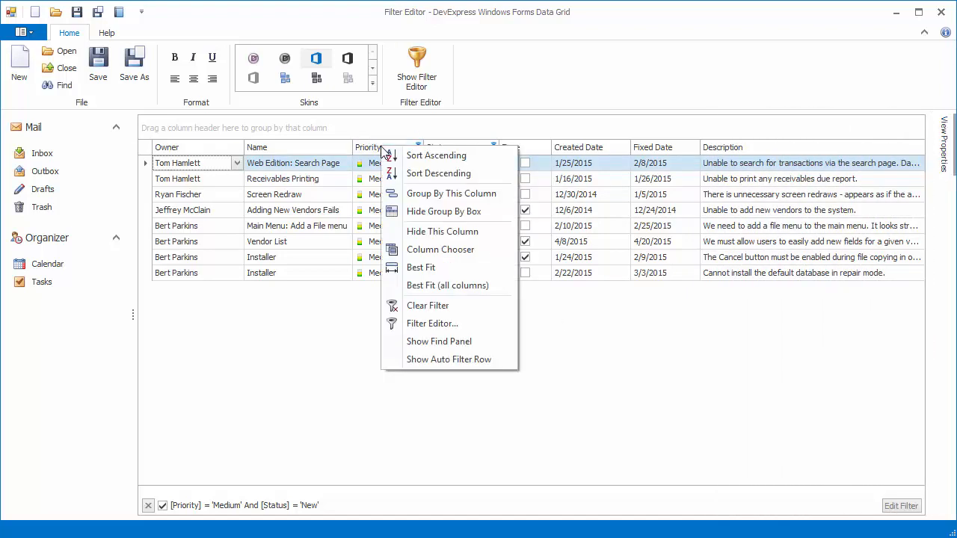
click(433, 323)
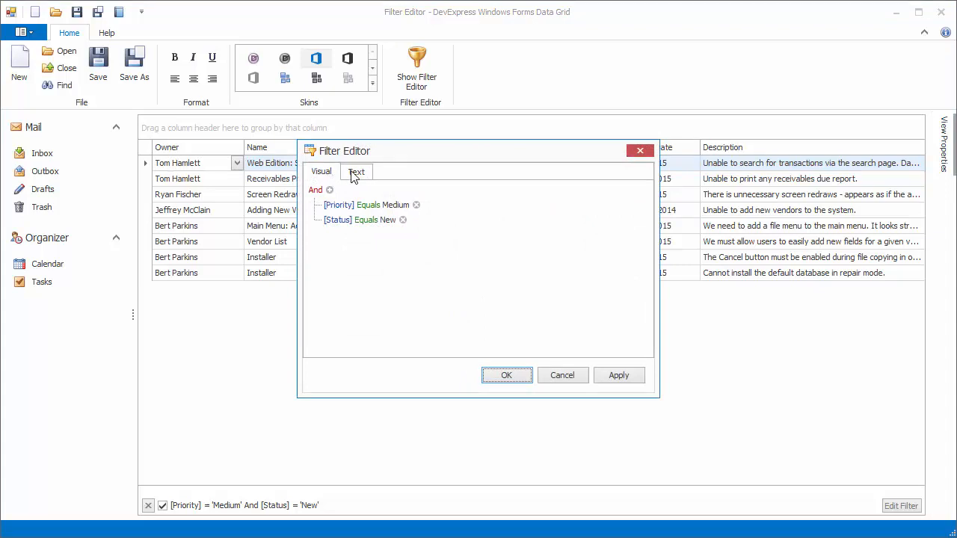
click(356, 170)
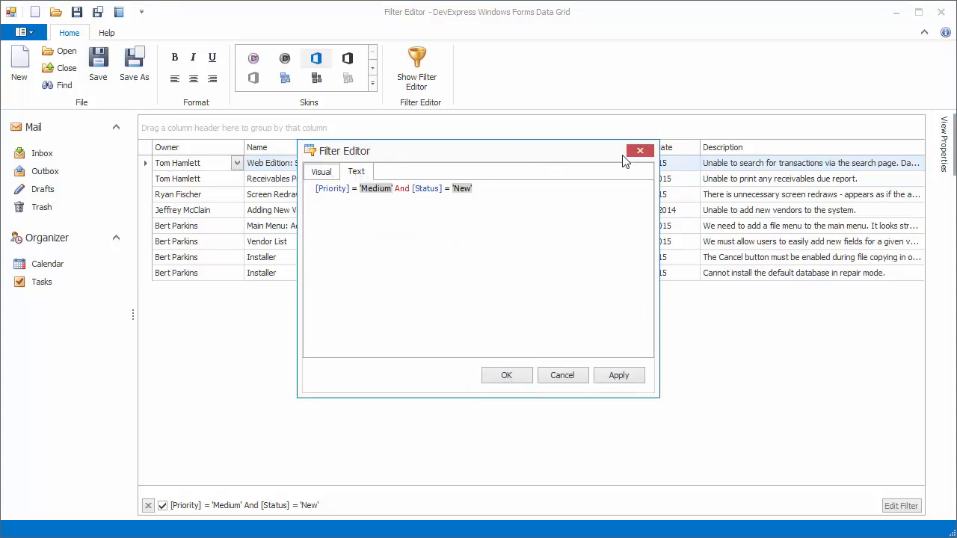
click(637, 150)
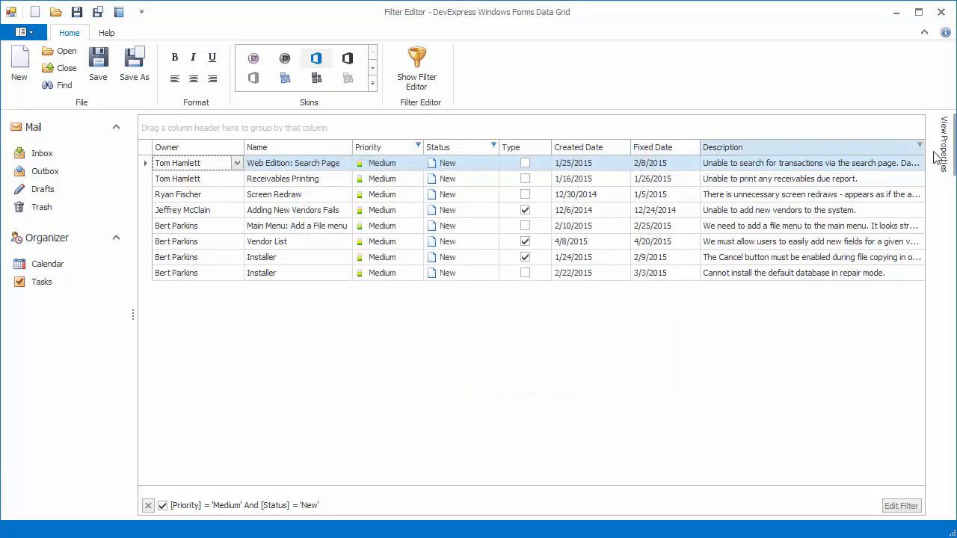
click(945, 157)
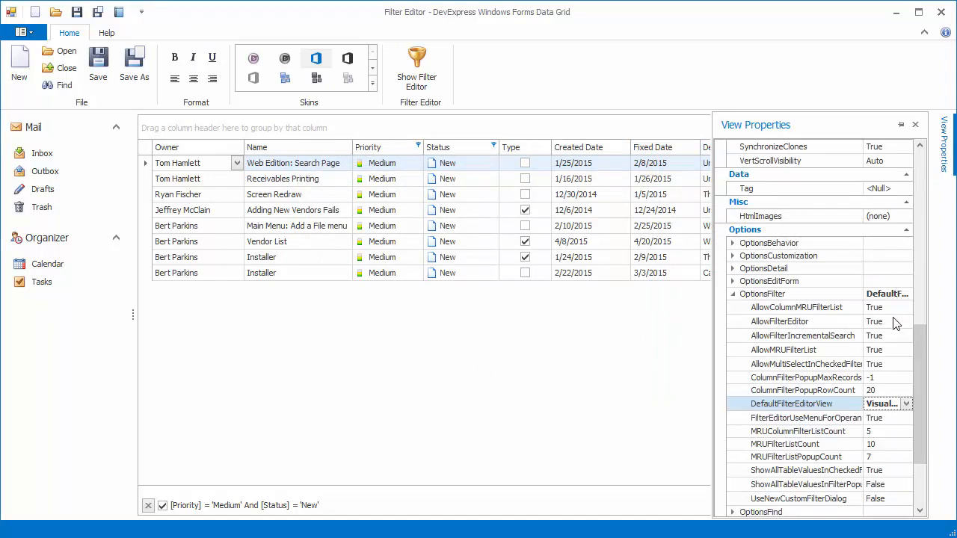
click(889, 322)
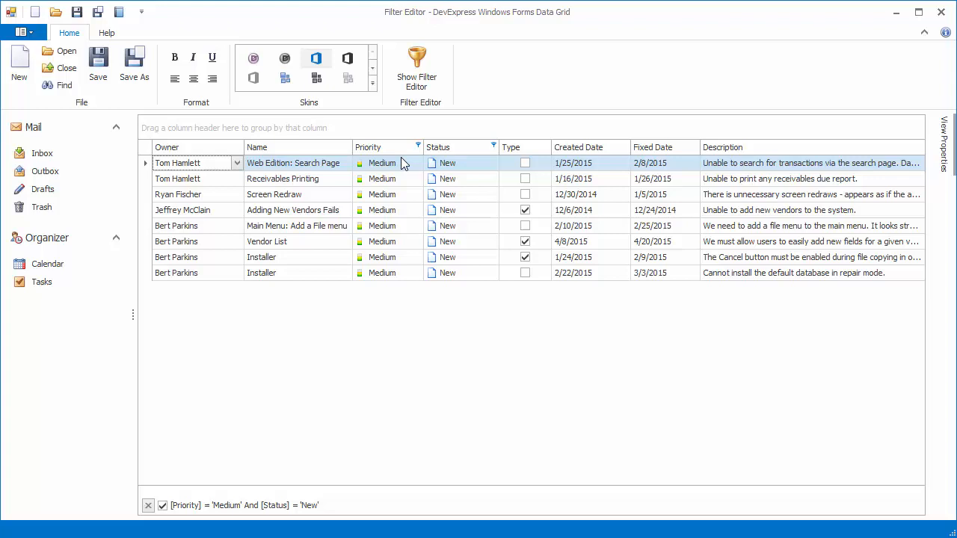
right_click(441, 147)
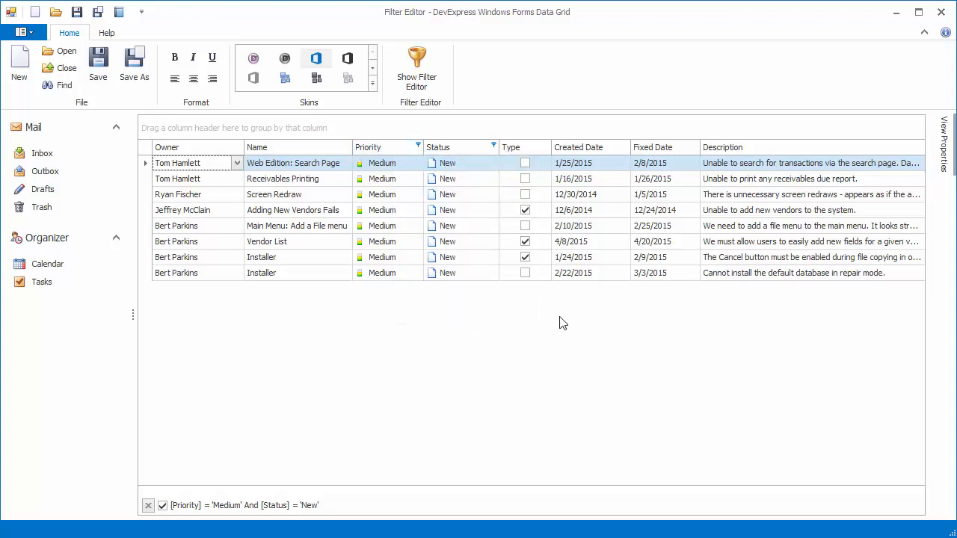
mouse_move(848, 495)
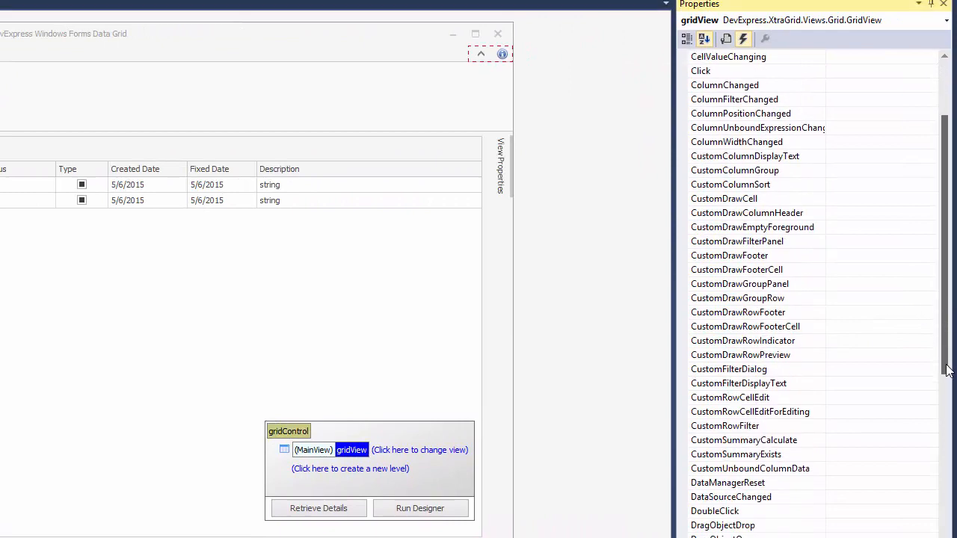
- Generate the gridView_FilterEditorCreated event handler from the Events list
scroll(down, 3)
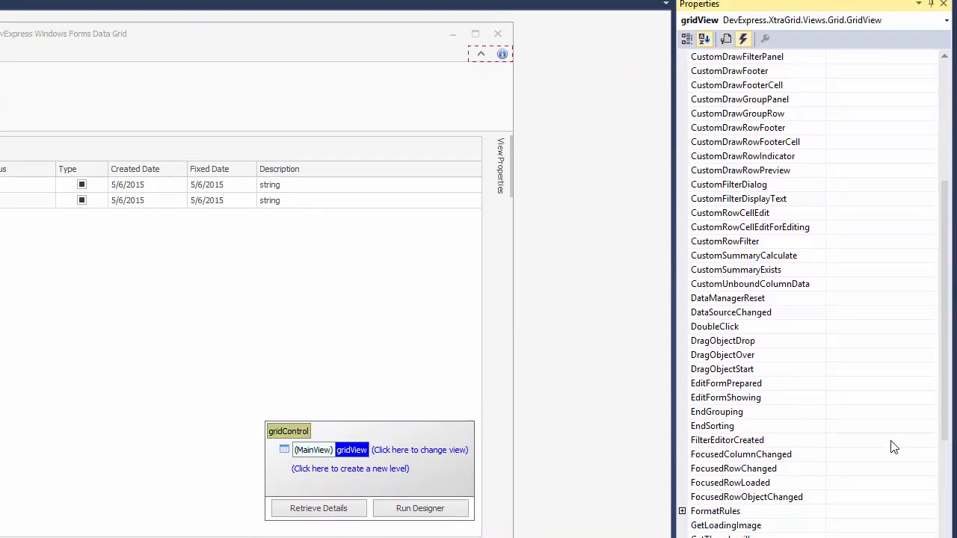
double_click(734, 440)
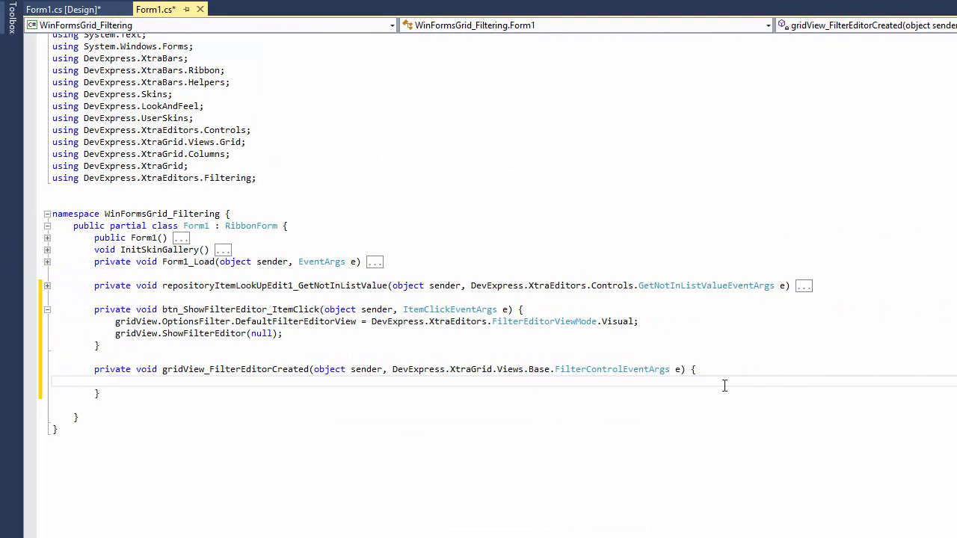
- Set AppearanceValueColor to Color.Red and ShowOperandTypeIcon to true in FilterEditorCreated, then run the app
text(e.FilterControl.AppearanceValueColor = Color.Red;)
text(e.FilterControl.ShowOperandTypeIcon = true;)
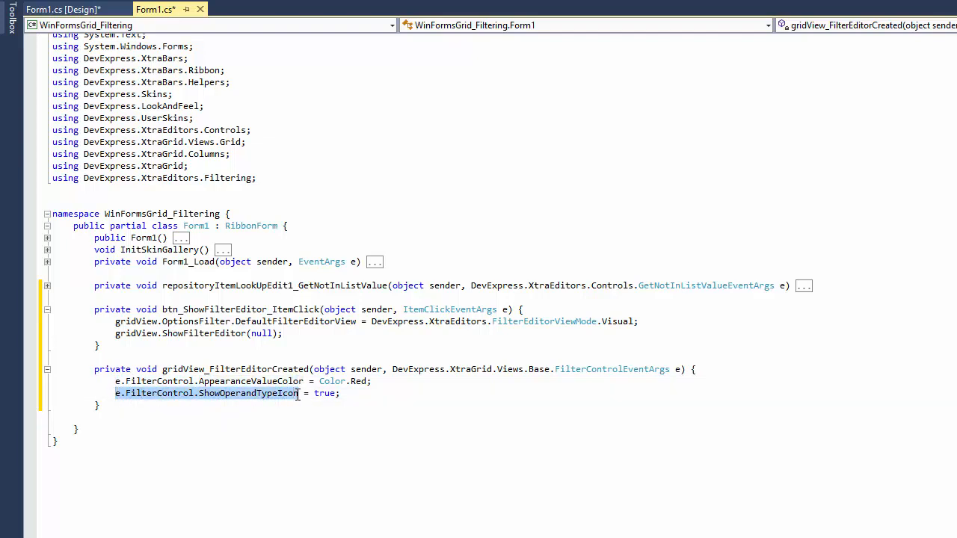
click(341, 394)
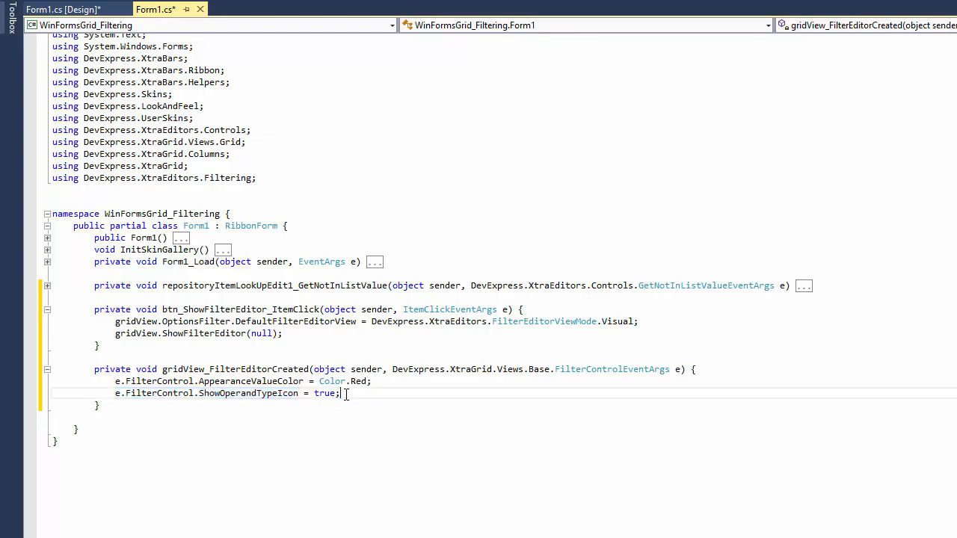
key(Ctrl+s)
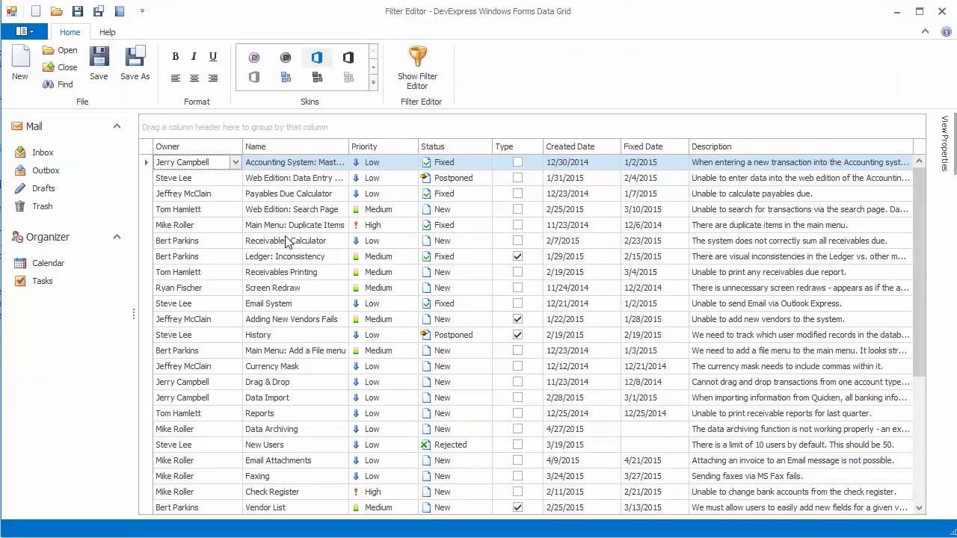
mouse_move(408, 86)
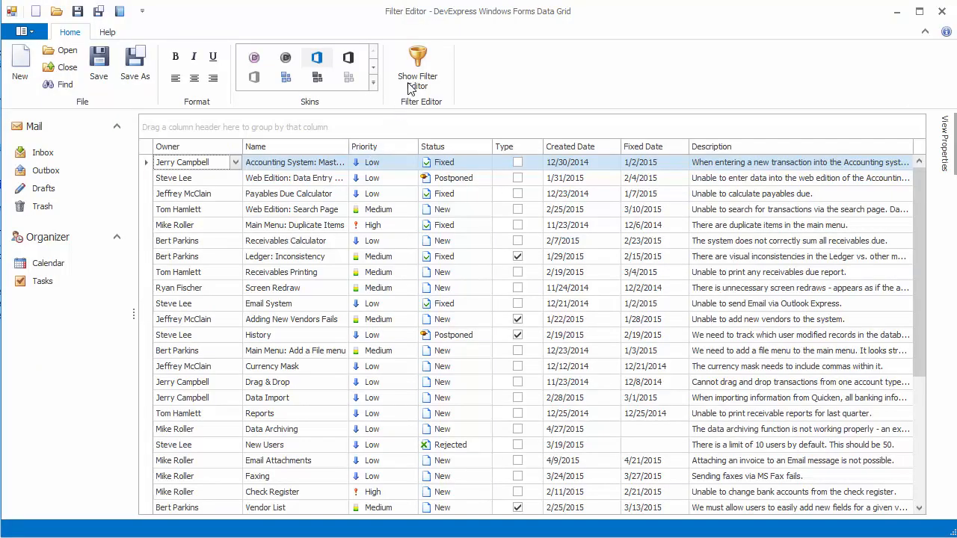
- Add a new condition under the And group in the Filter Editor
click(417, 62)
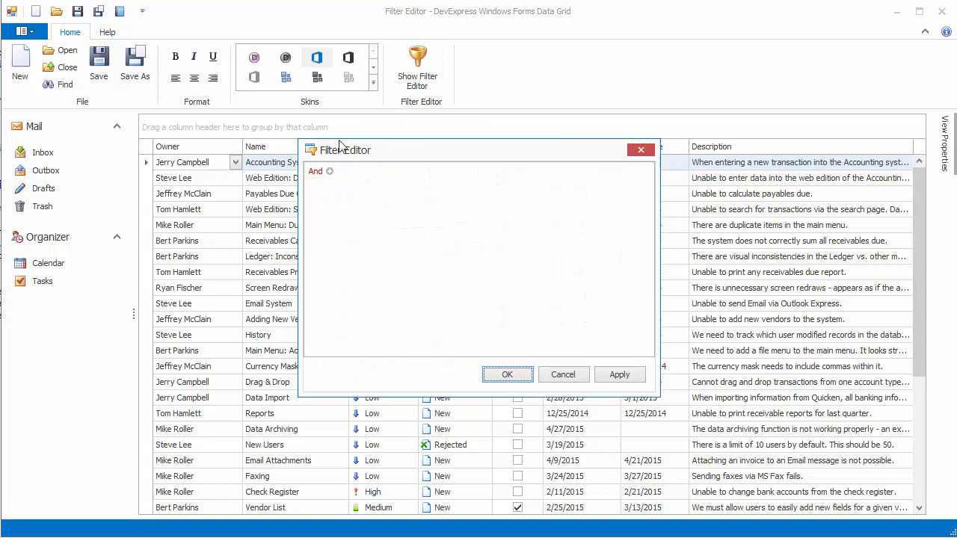
click(315, 171)
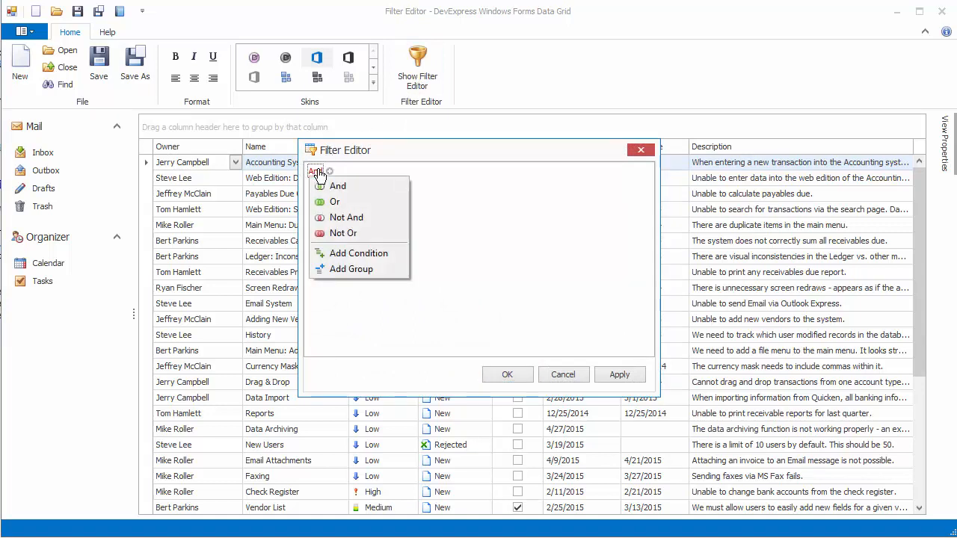
mouse_move(359, 253)
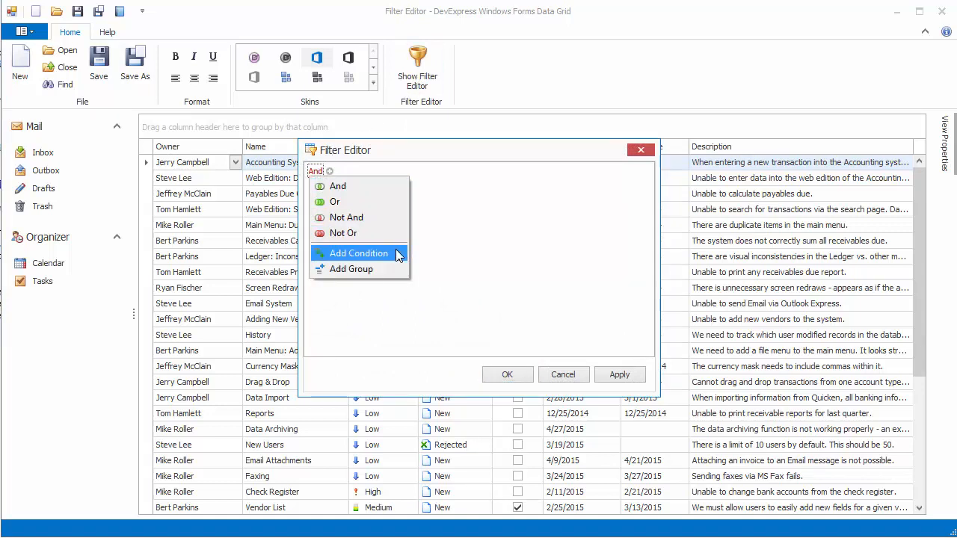
click(359, 253)
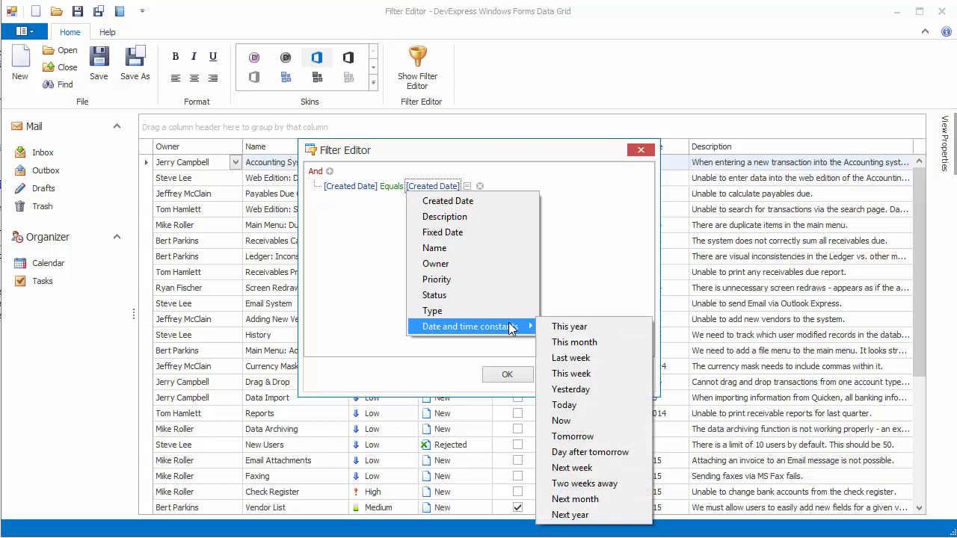
- Make the condition Created Date is less than This year
click(570, 326)
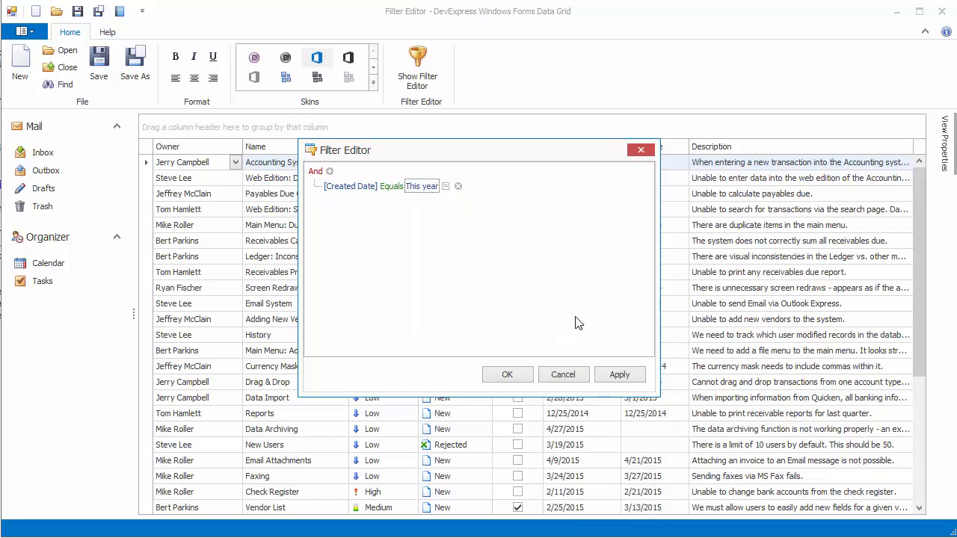
click(392, 185)
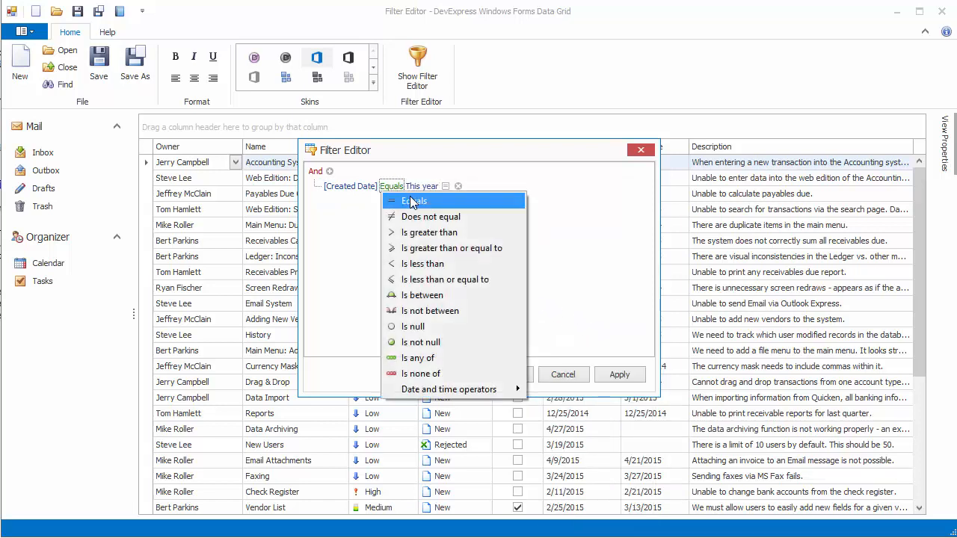
click(428, 263)
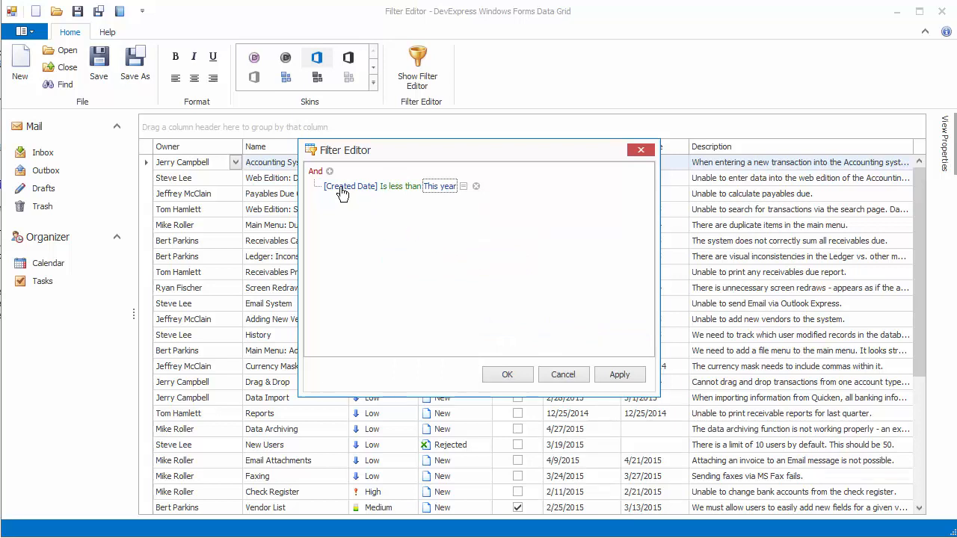